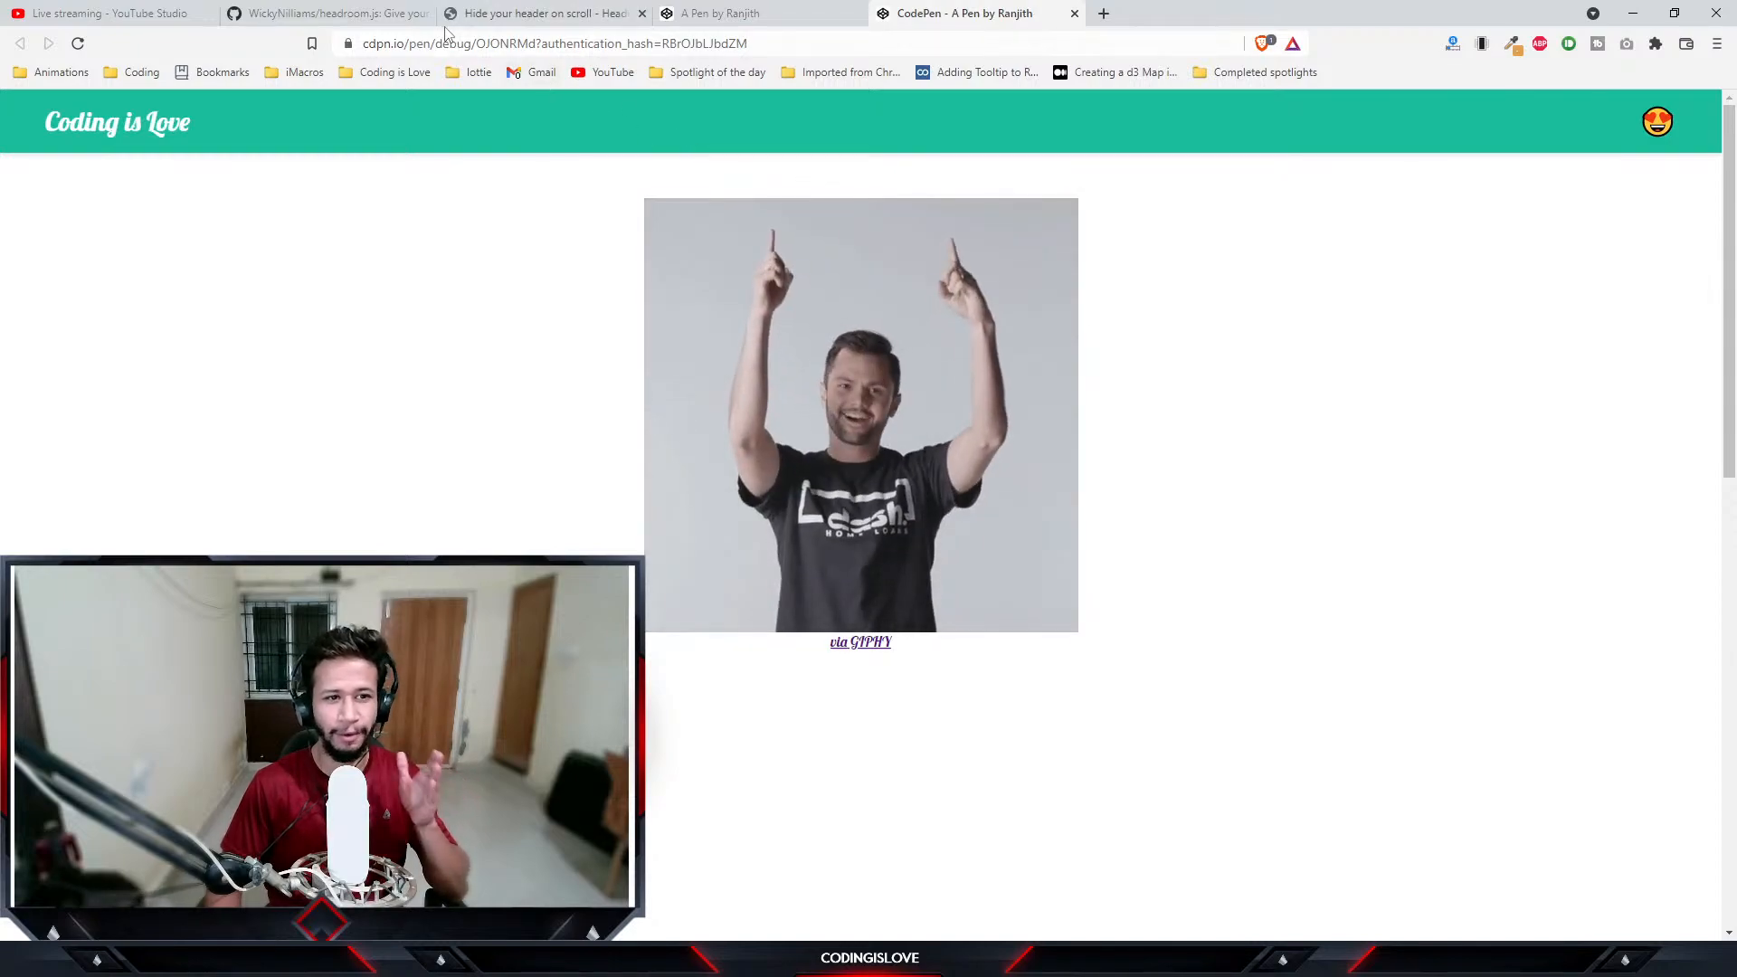
{"action": "mouse_move", "coordinate": [321, 14]}
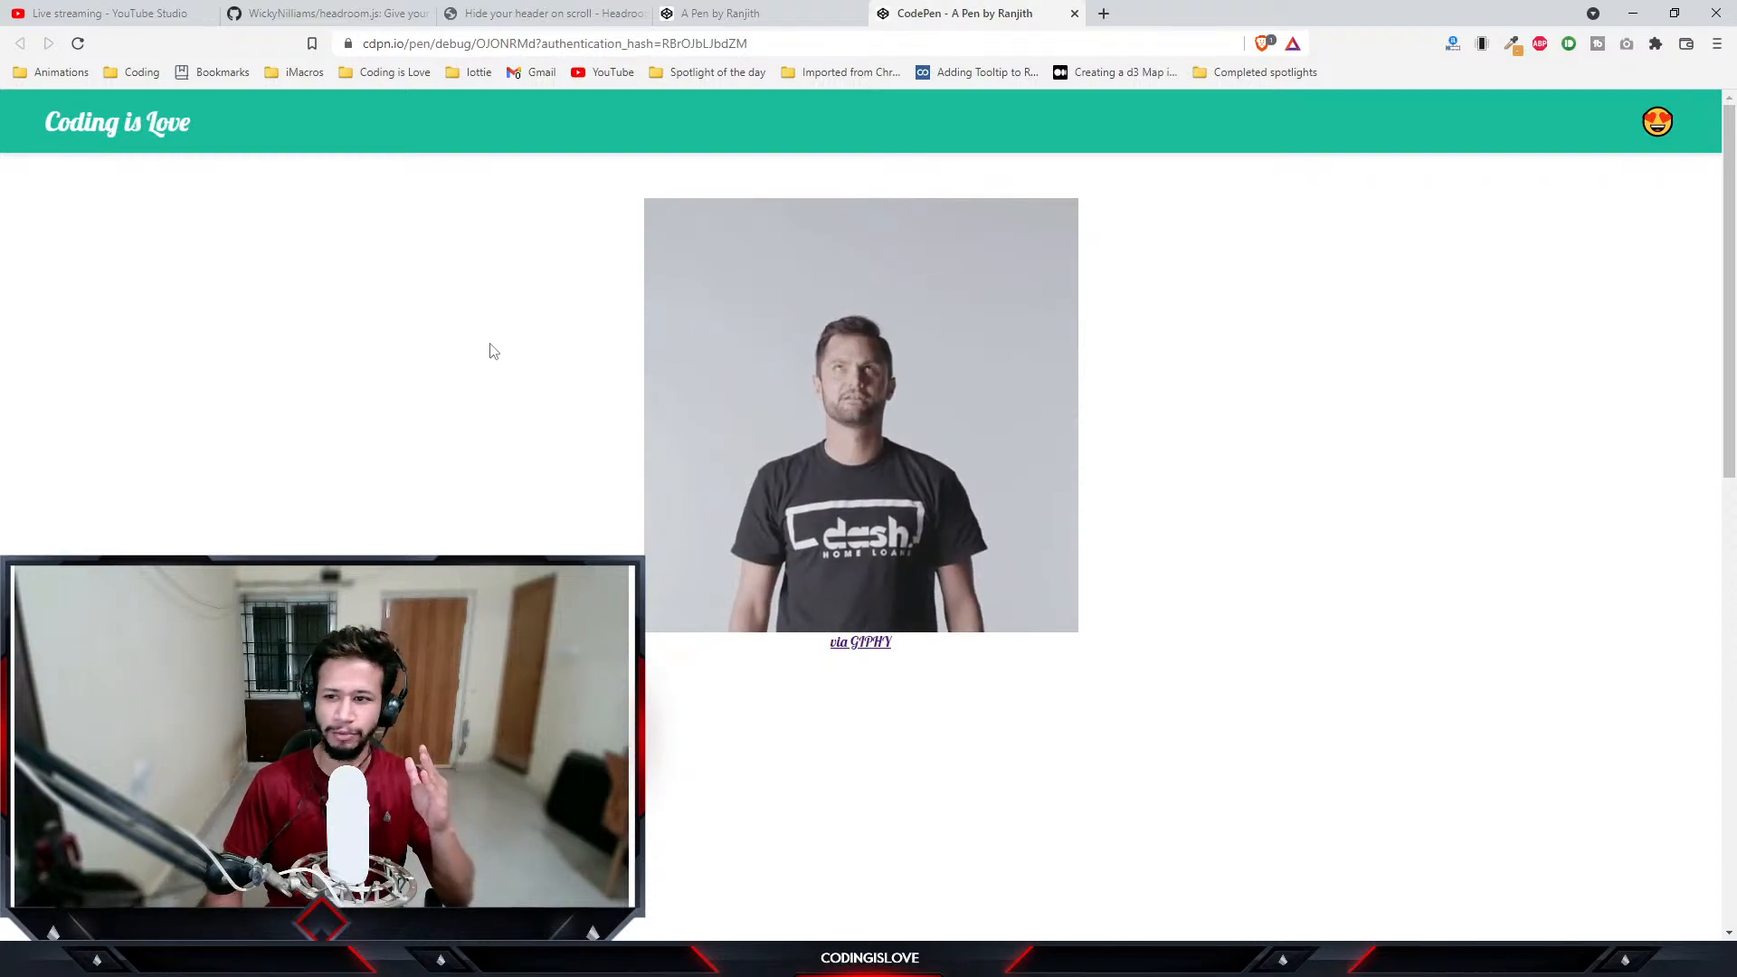
- Look over the Headroom.js GitHub repository, the Headroom website and the pen's code editor
{"action": "scroll", "scroll_direction": "down", "scroll_amount": 3}
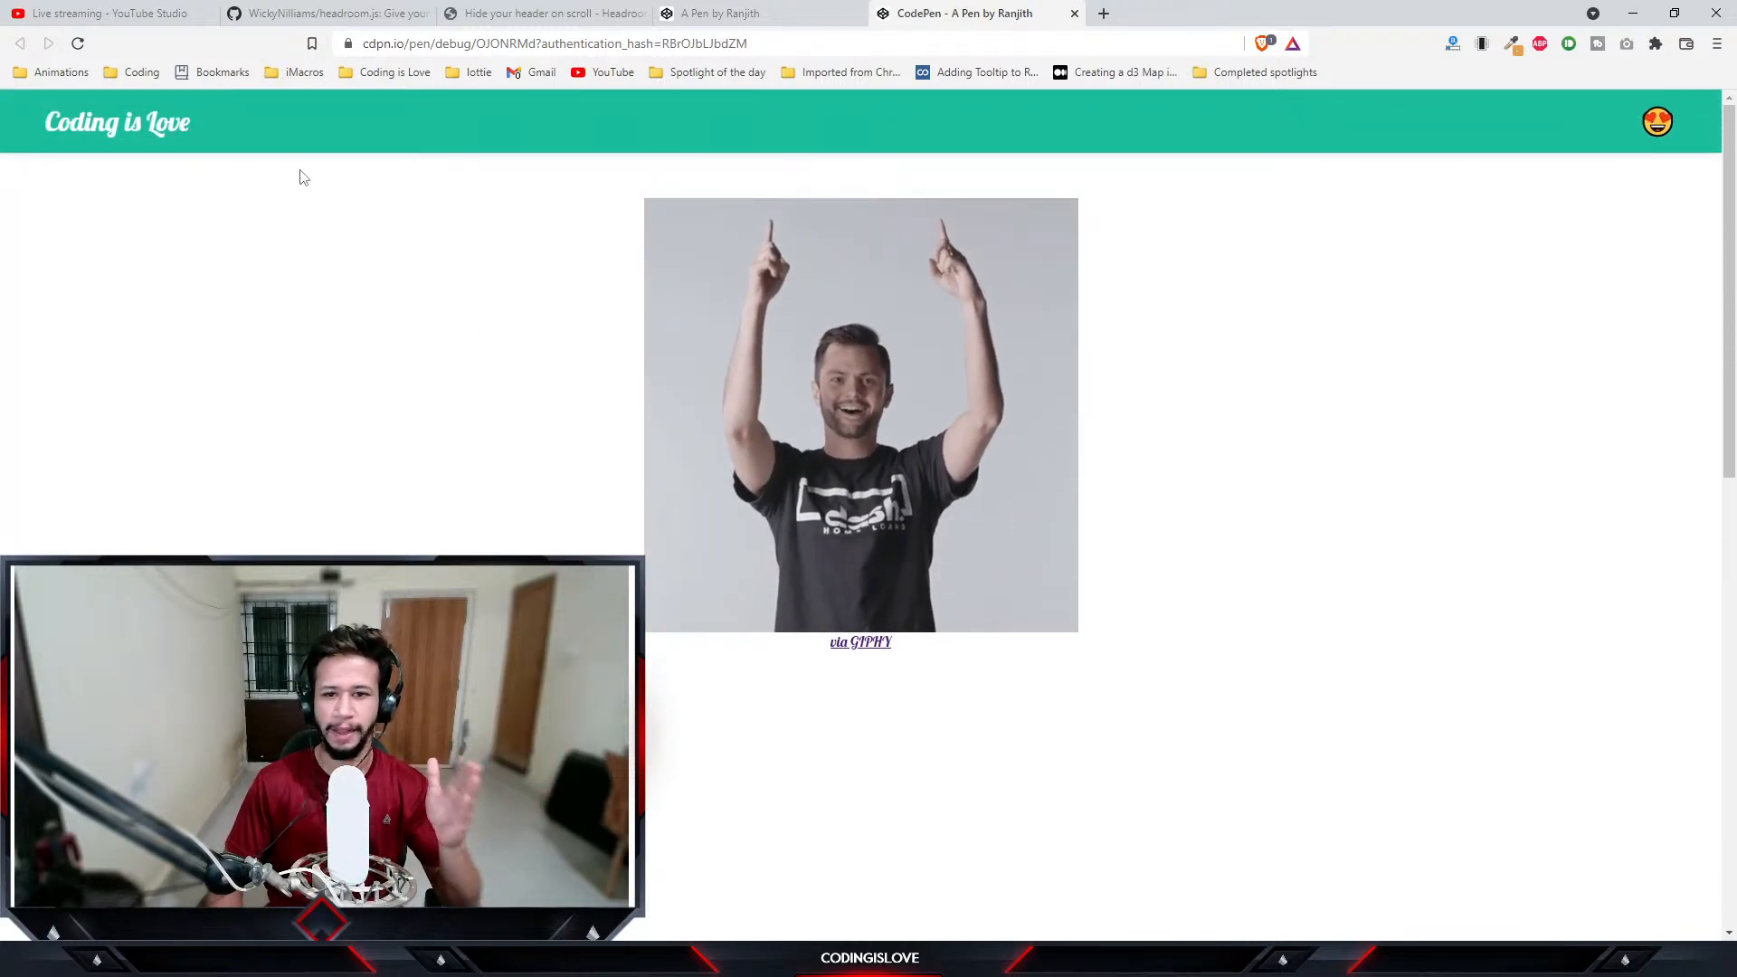
{"action": "scroll", "scroll_direction": "down", "scroll_amount": 3}
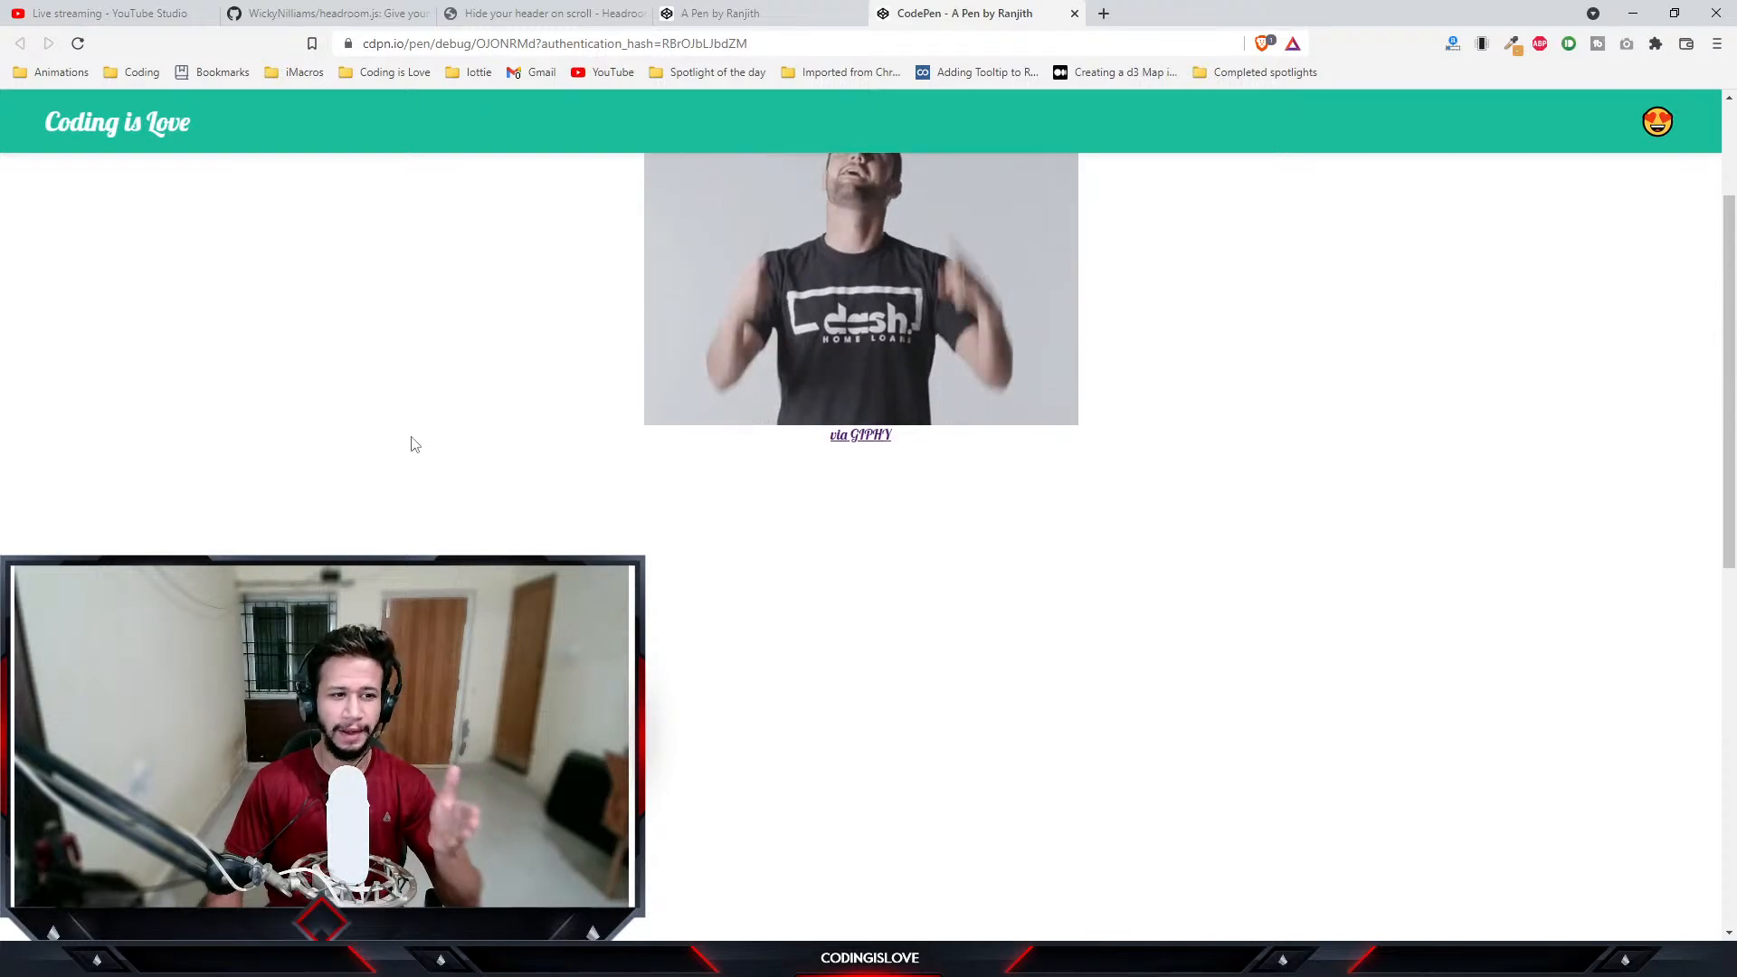
{"action": "mouse_move", "coordinate": [482, 452]}
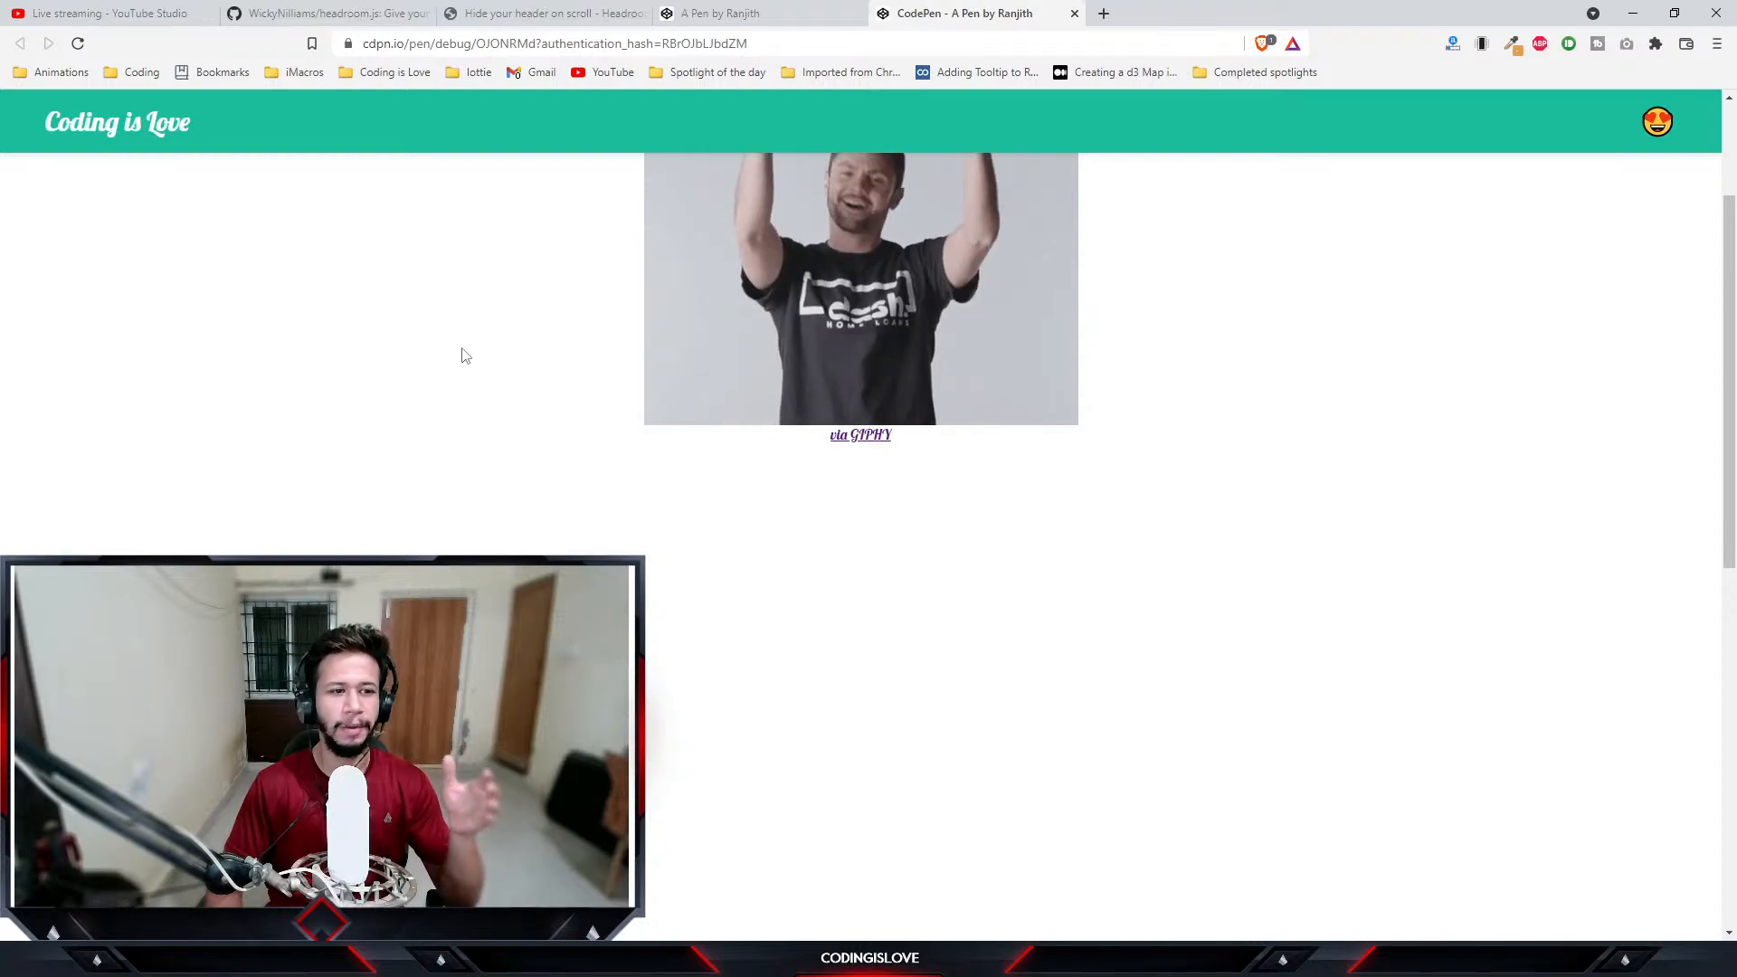
{"action": "left_click", "coordinate": [321, 14]}
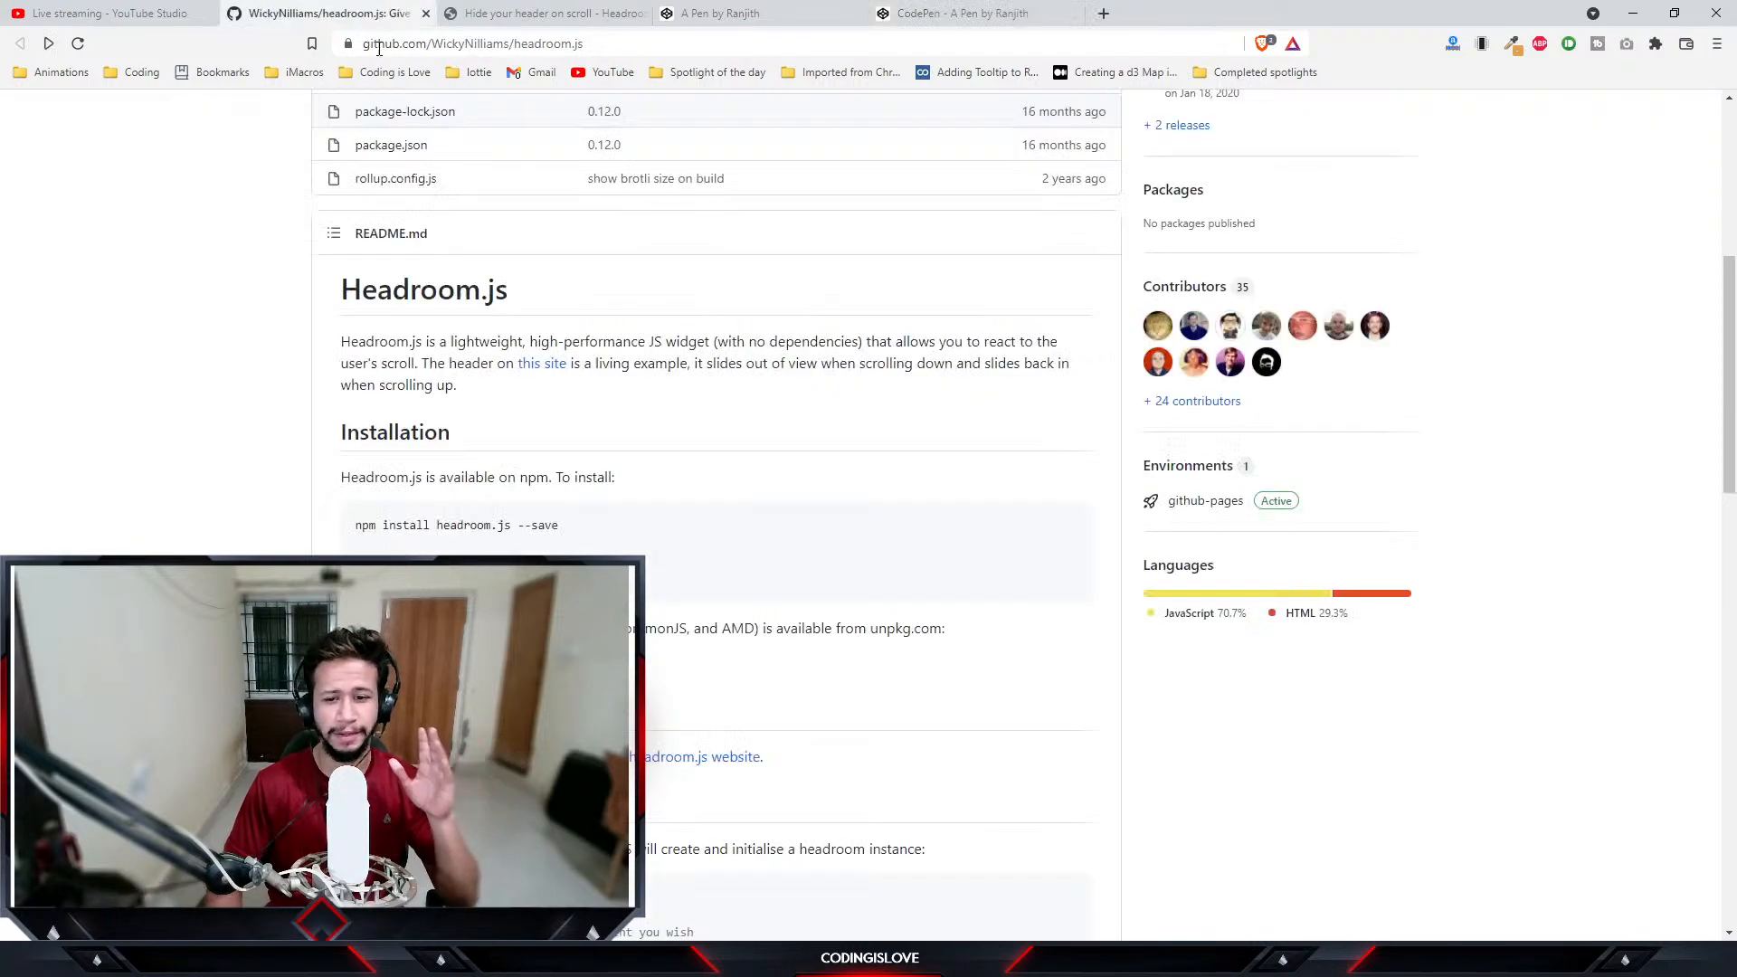
{"action": "left_click", "coordinate": [543, 13]}
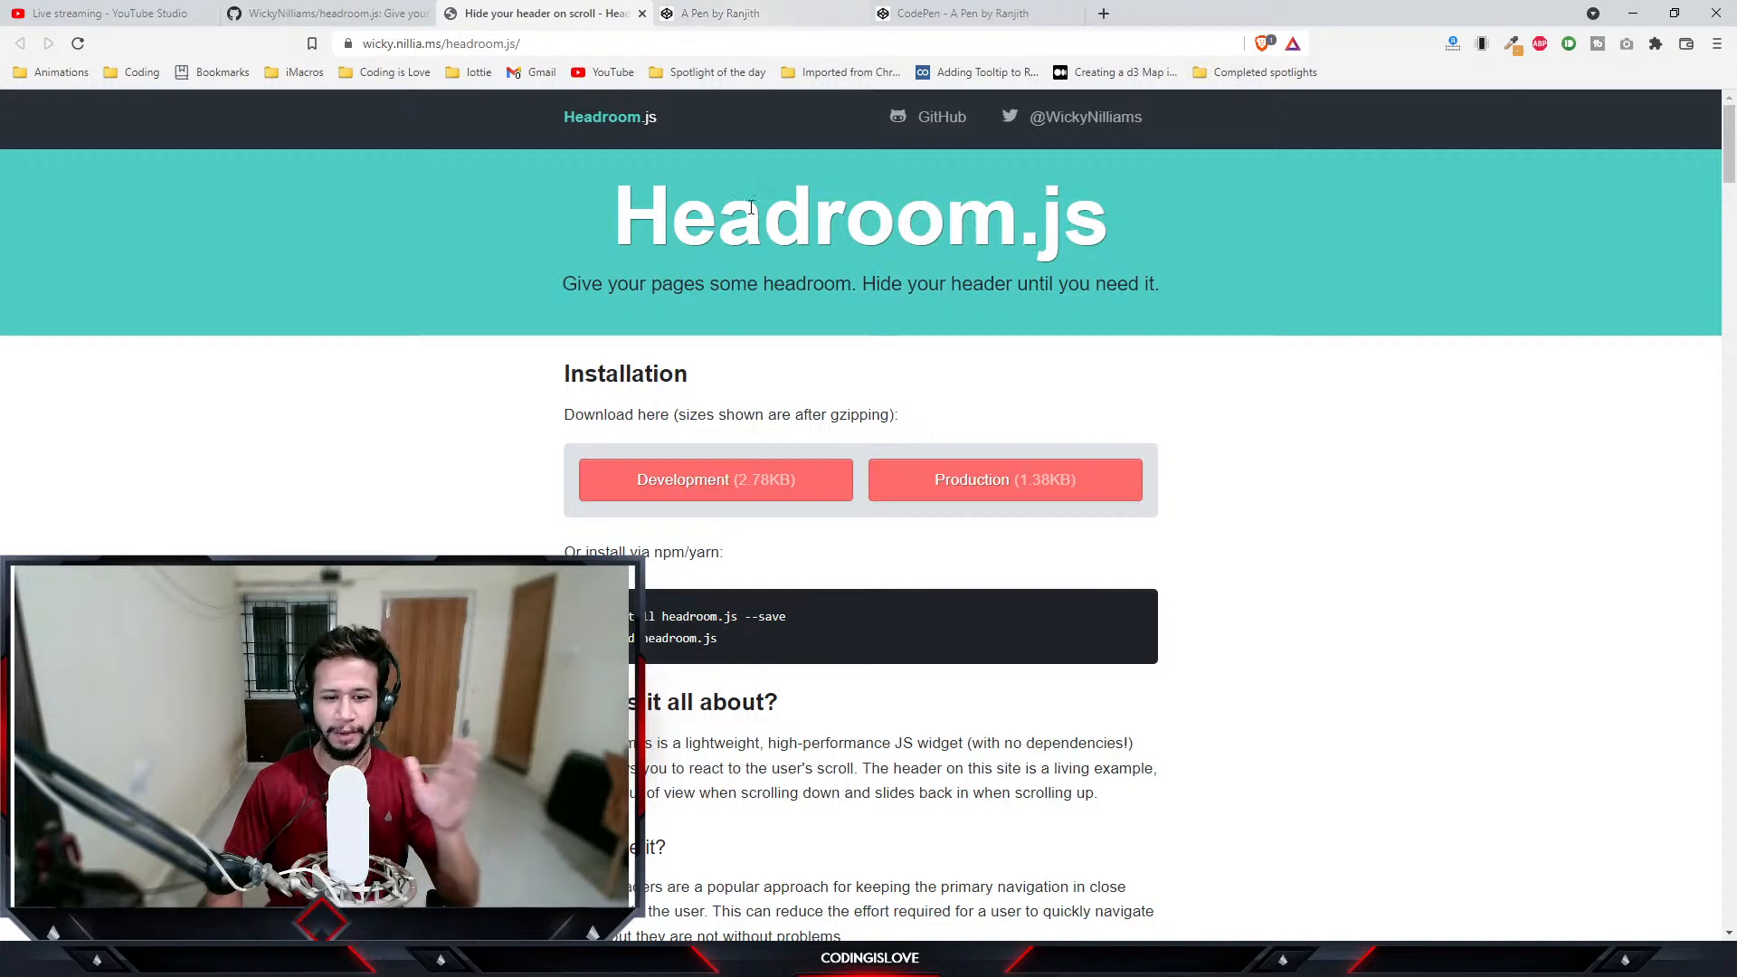
{"action": "left_click", "coordinate": [720, 14]}
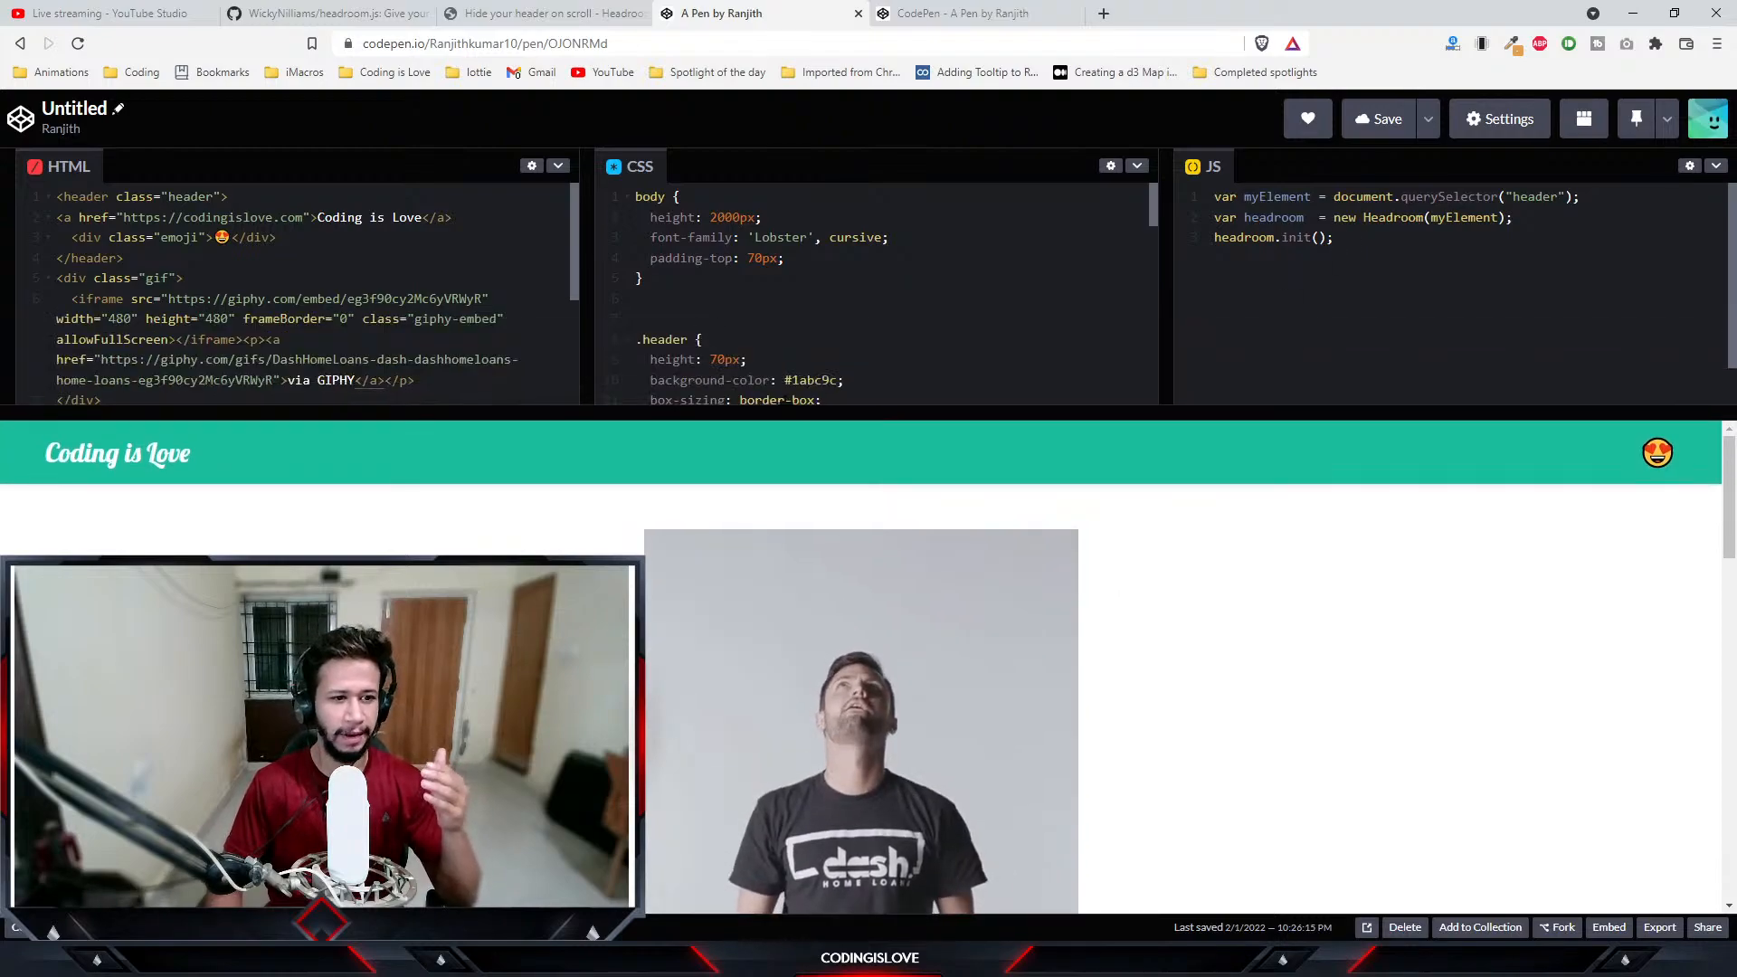
- Scroll the headroom.js README to Installation, showing npm and yarn commands and the unpkg link
{"action": "left_click", "coordinate": [322, 13]}
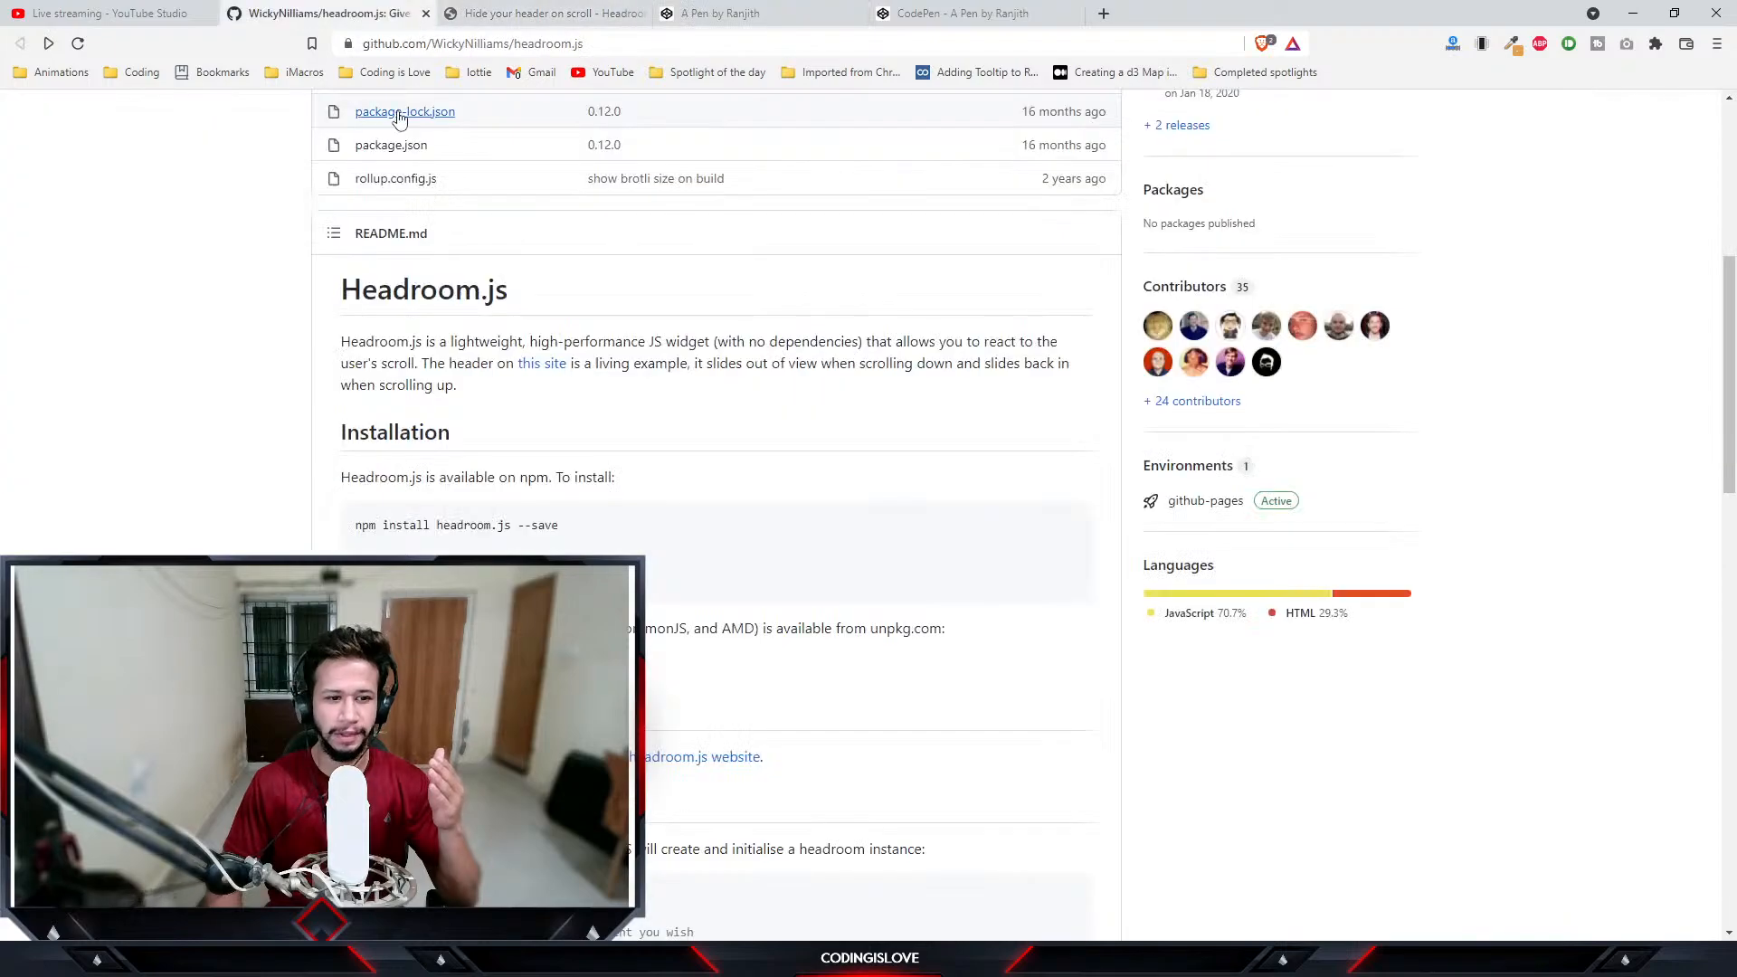
{"action": "scroll", "scroll_direction": "down", "scroll_amount": 3}
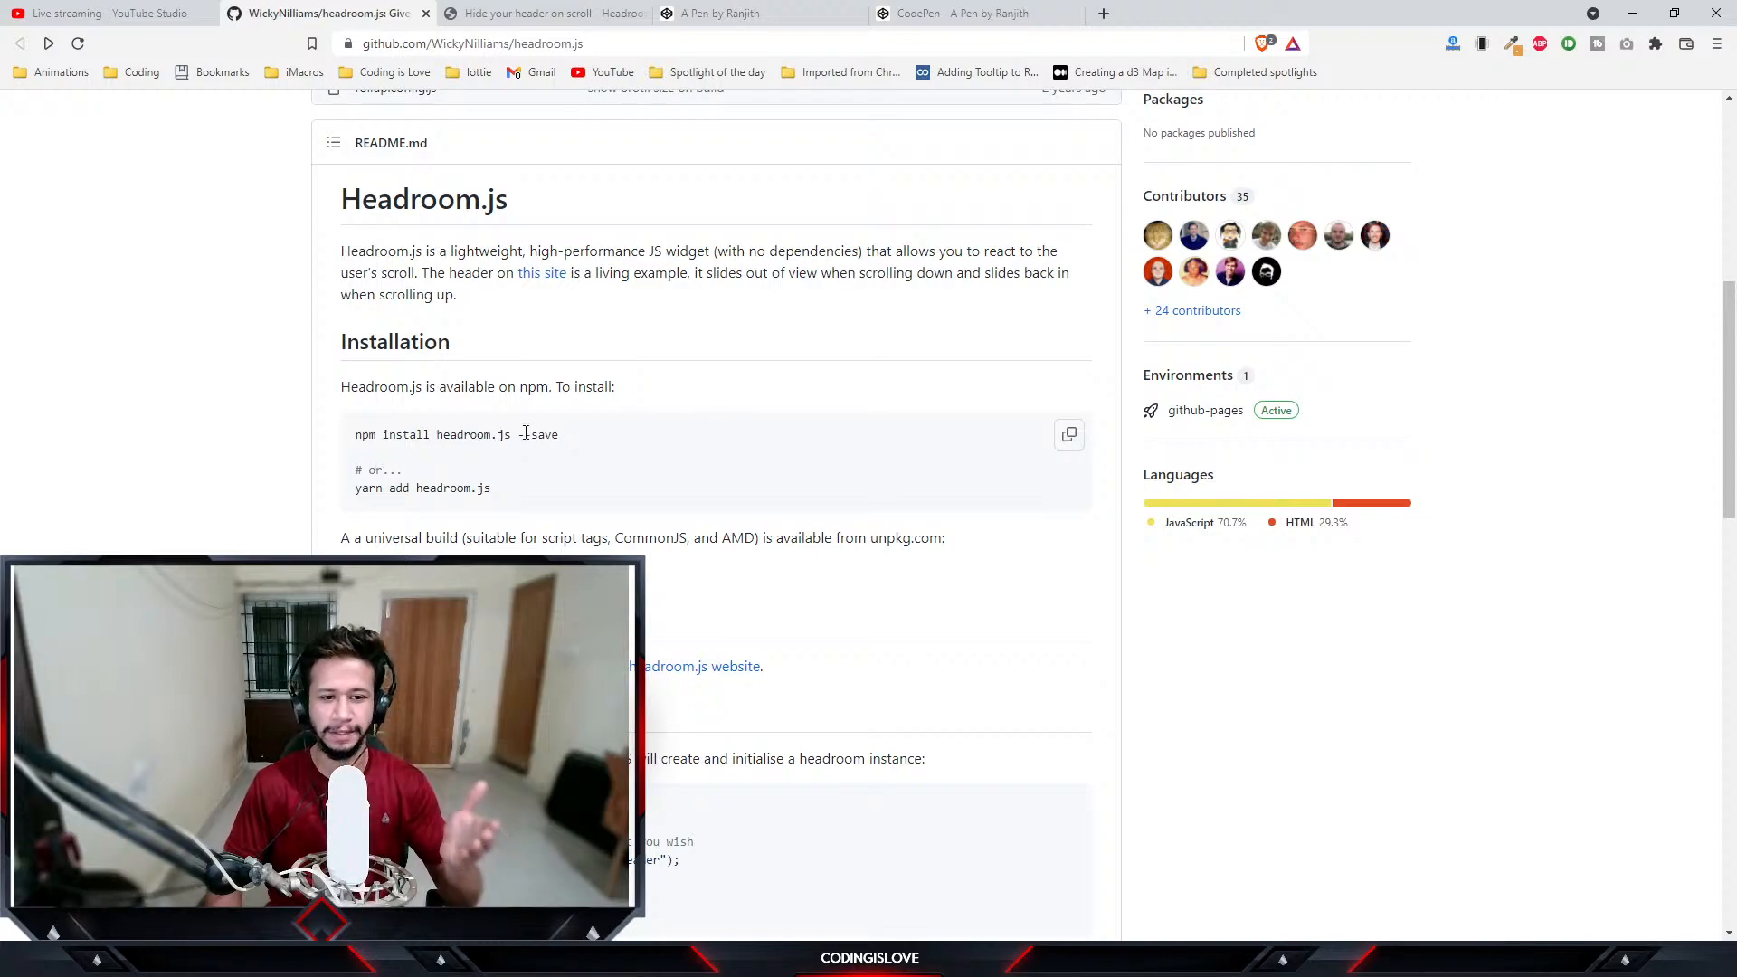
{"action": "left_click_drag", "start_coordinate": [355, 434], "coordinate": [543, 434]}
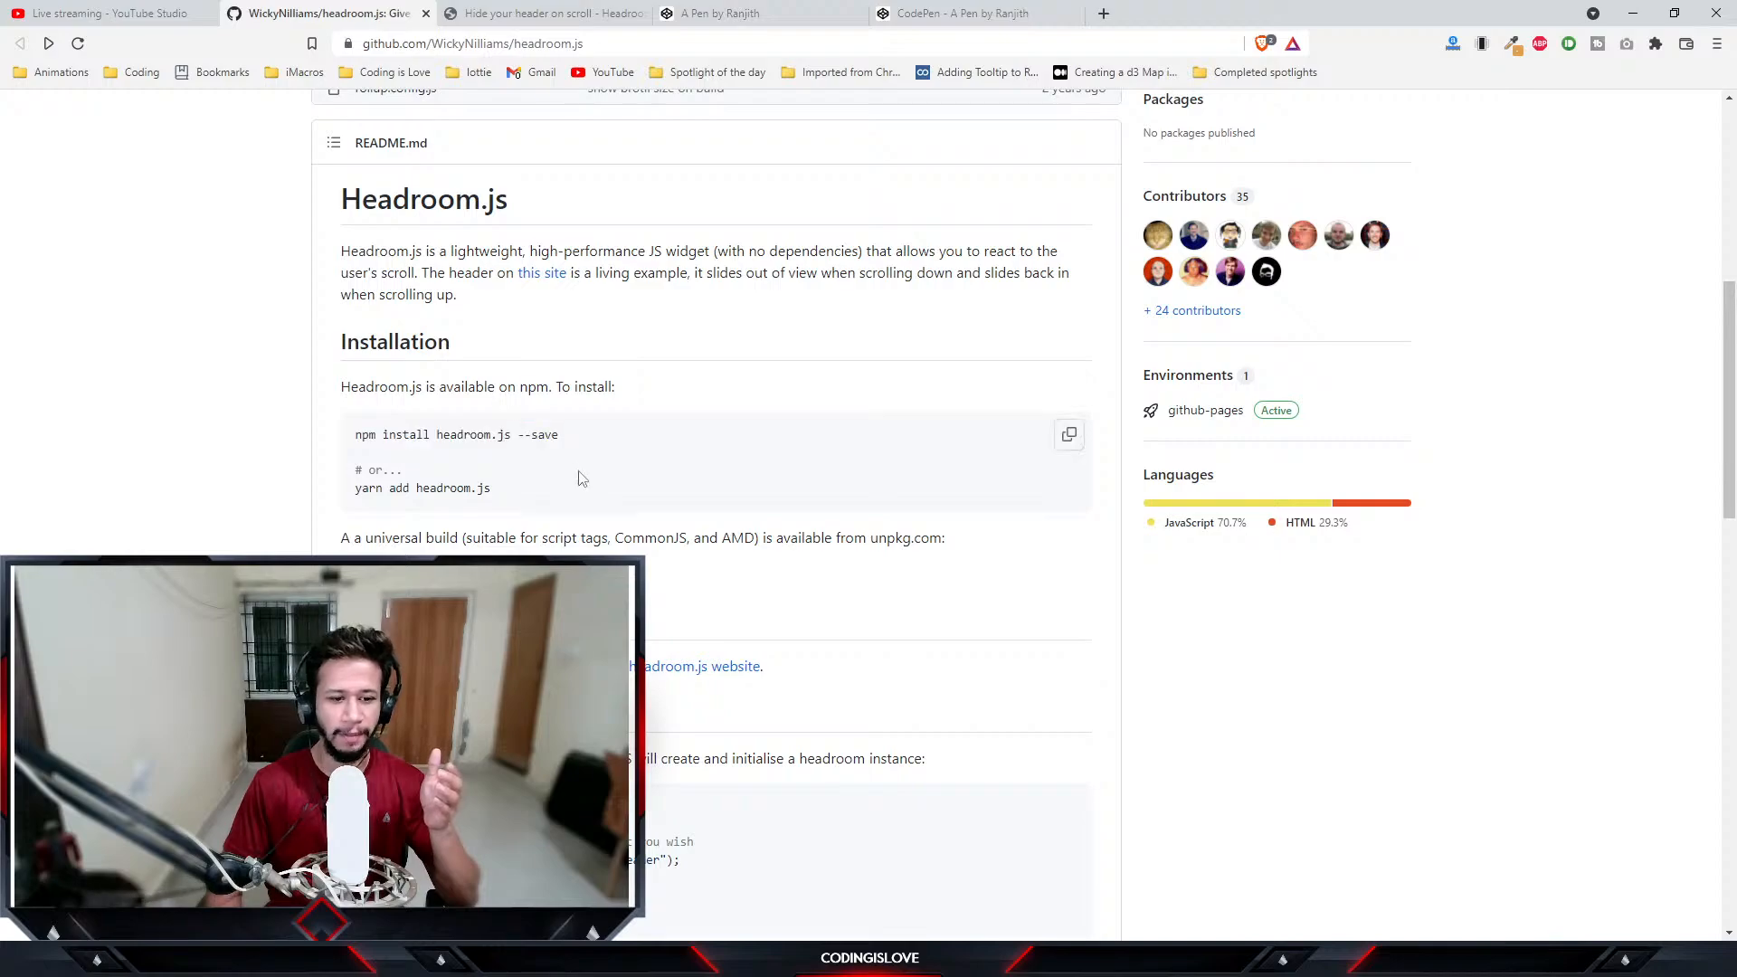
{"action": "scroll", "scroll_direction": "down", "scroll_amount": 3}
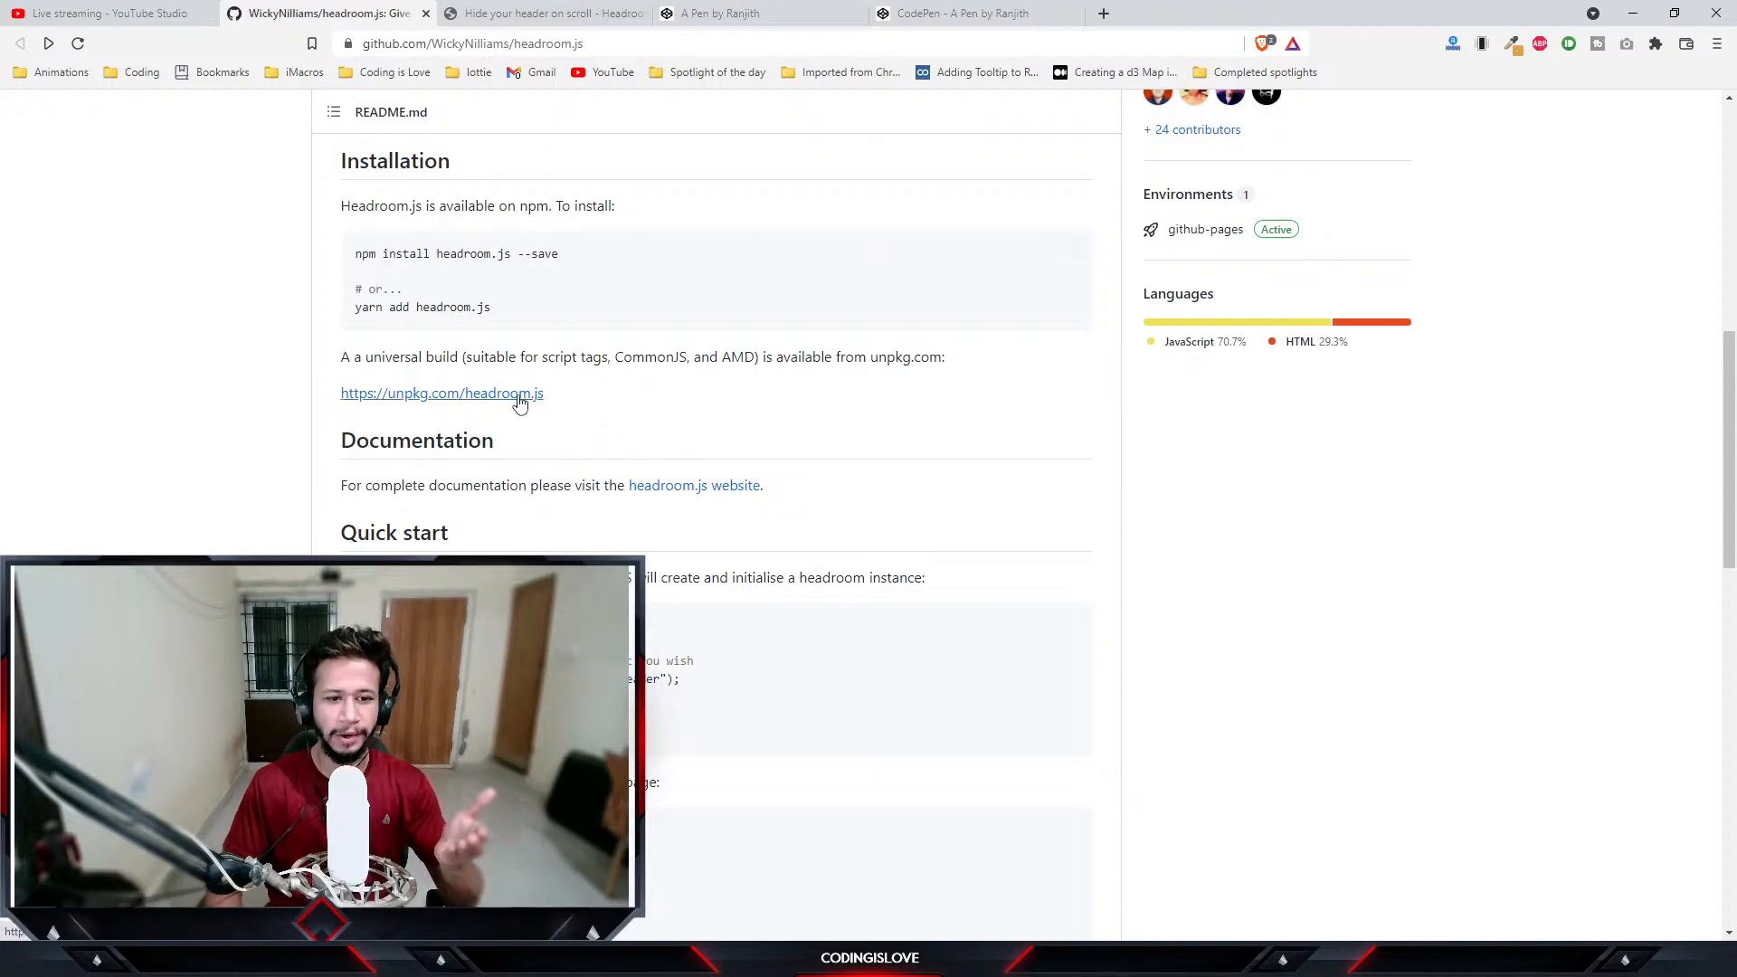
{"action": "left_click", "coordinate": [964, 14]}
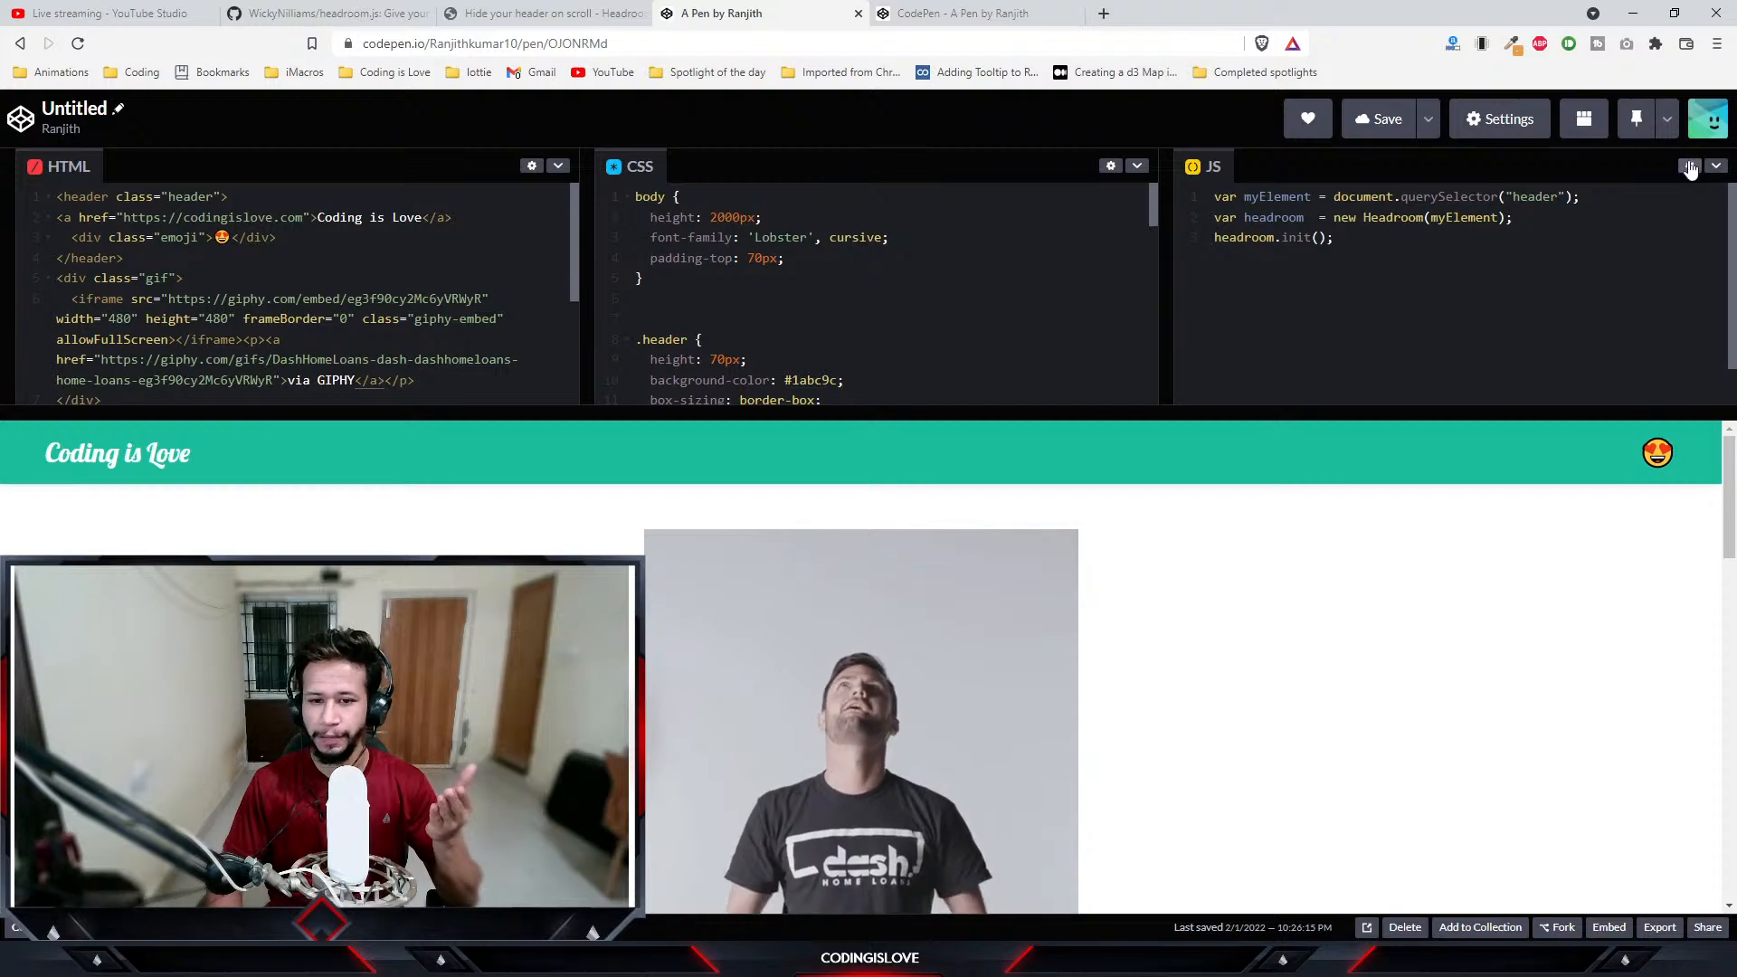
{"action": "left_click", "coordinate": [1689, 166]}
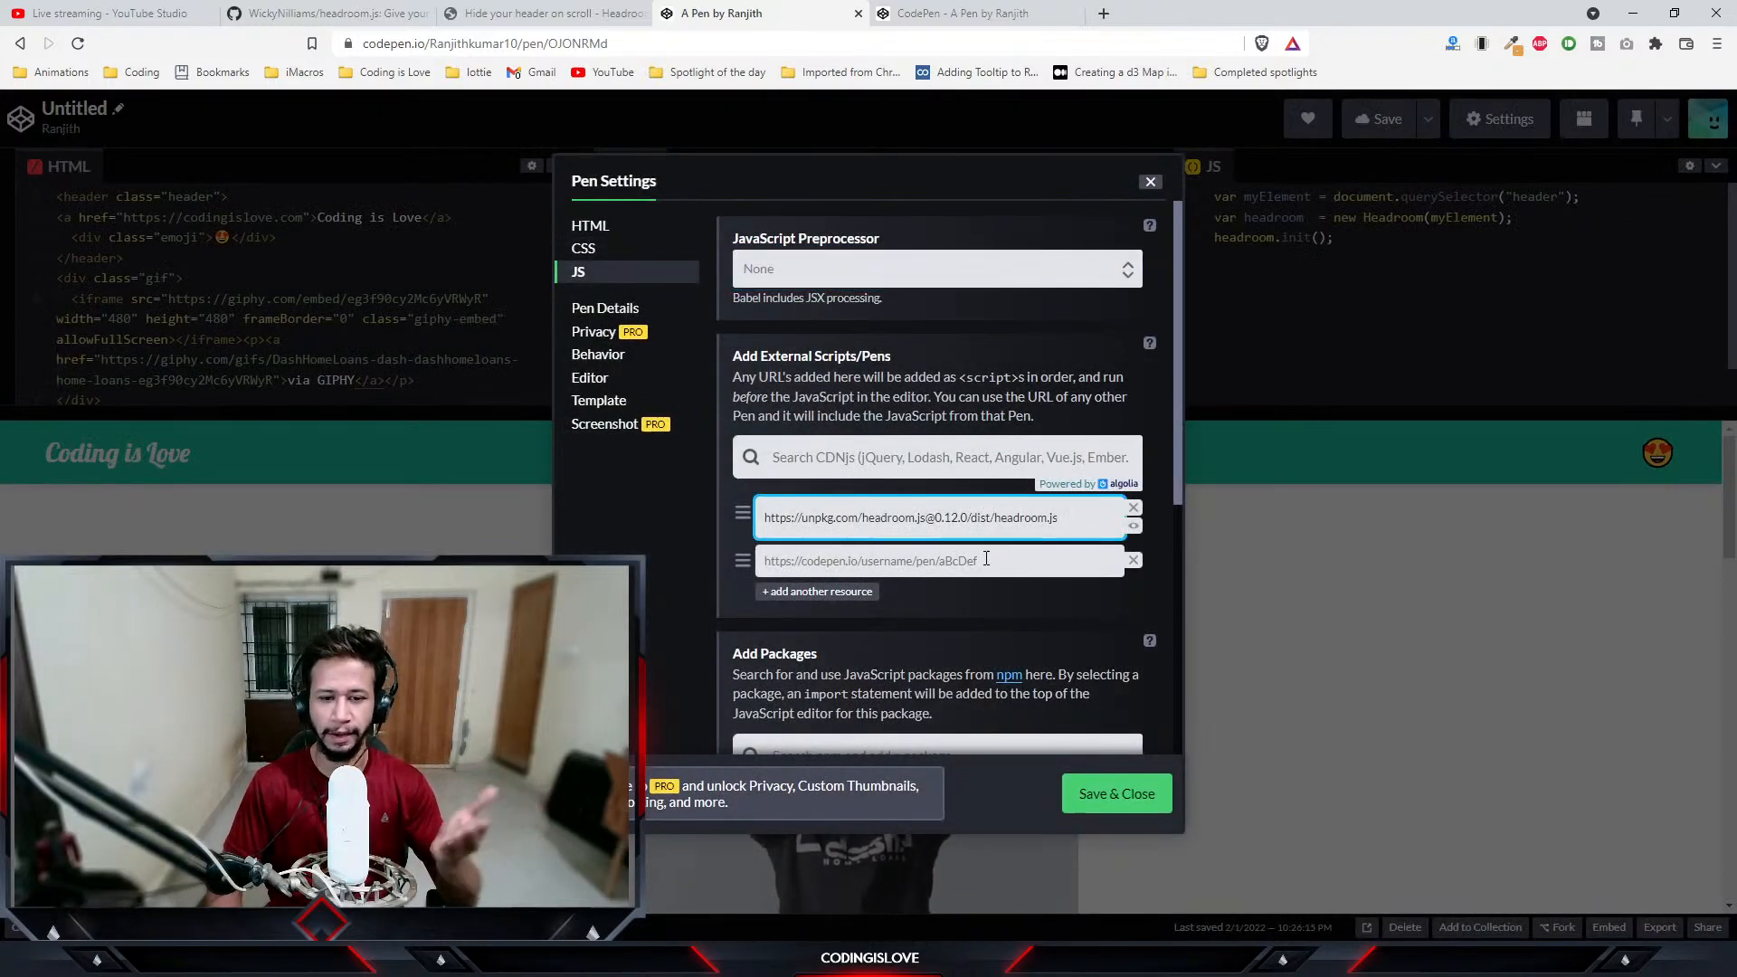
{"action": "left_click", "coordinate": [1116, 794]}
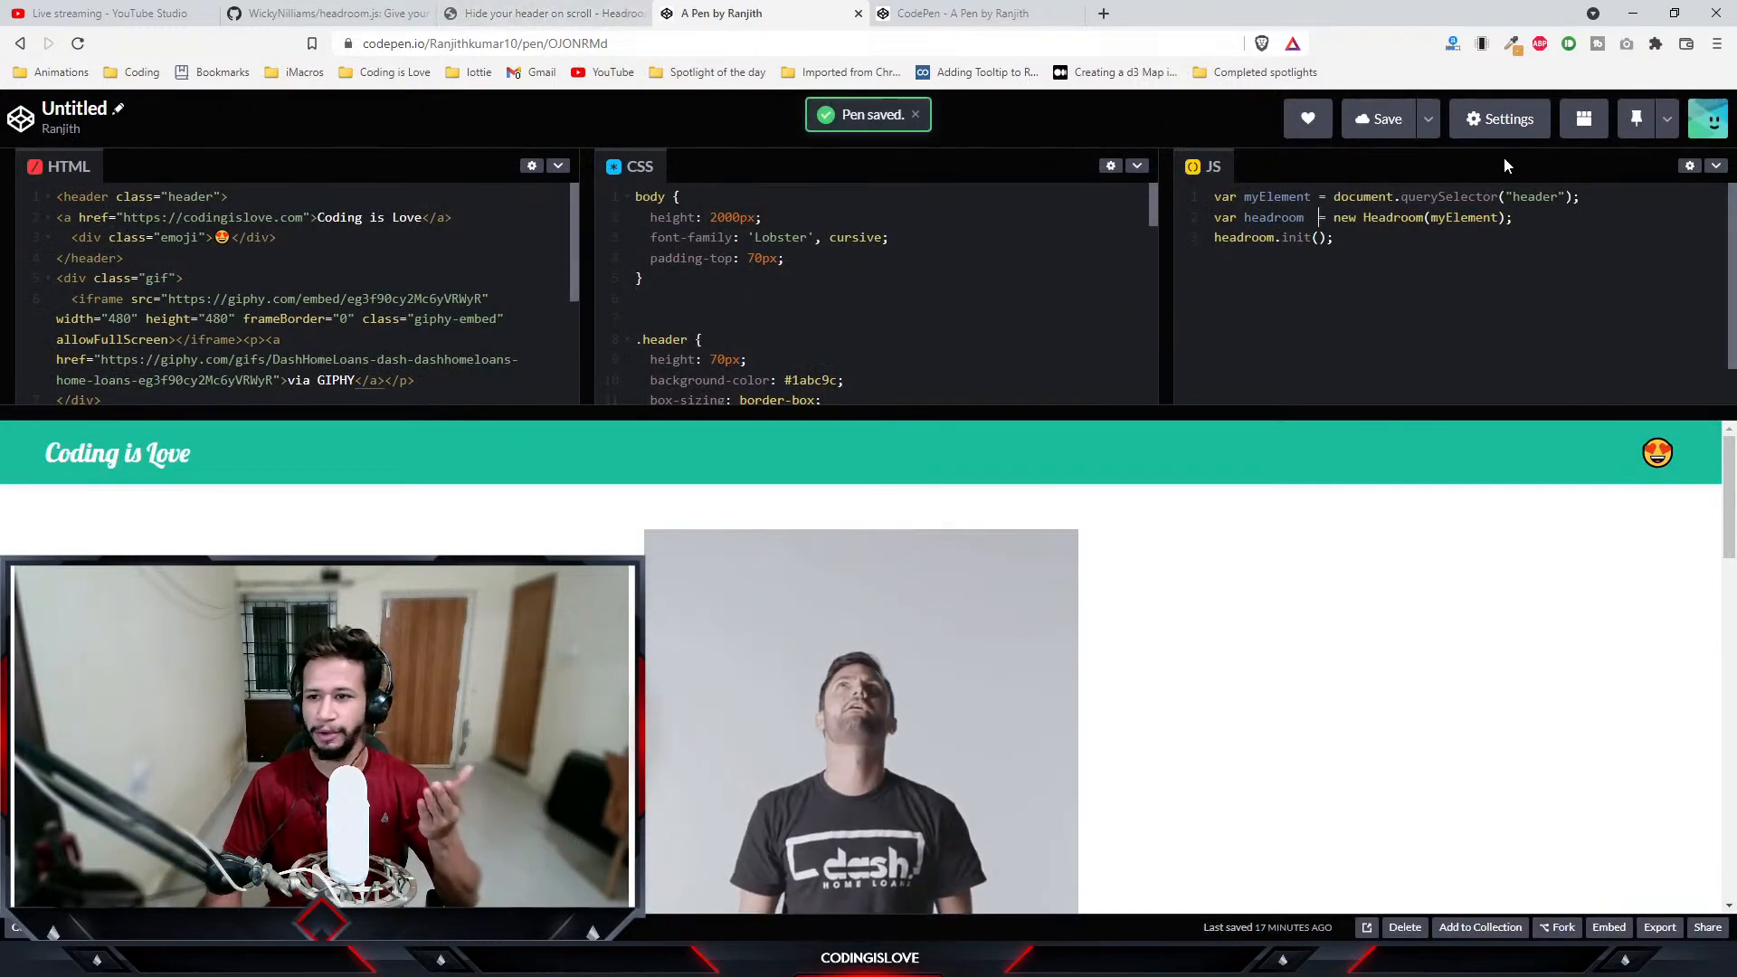
{"action": "left_click", "coordinate": [321, 14]}
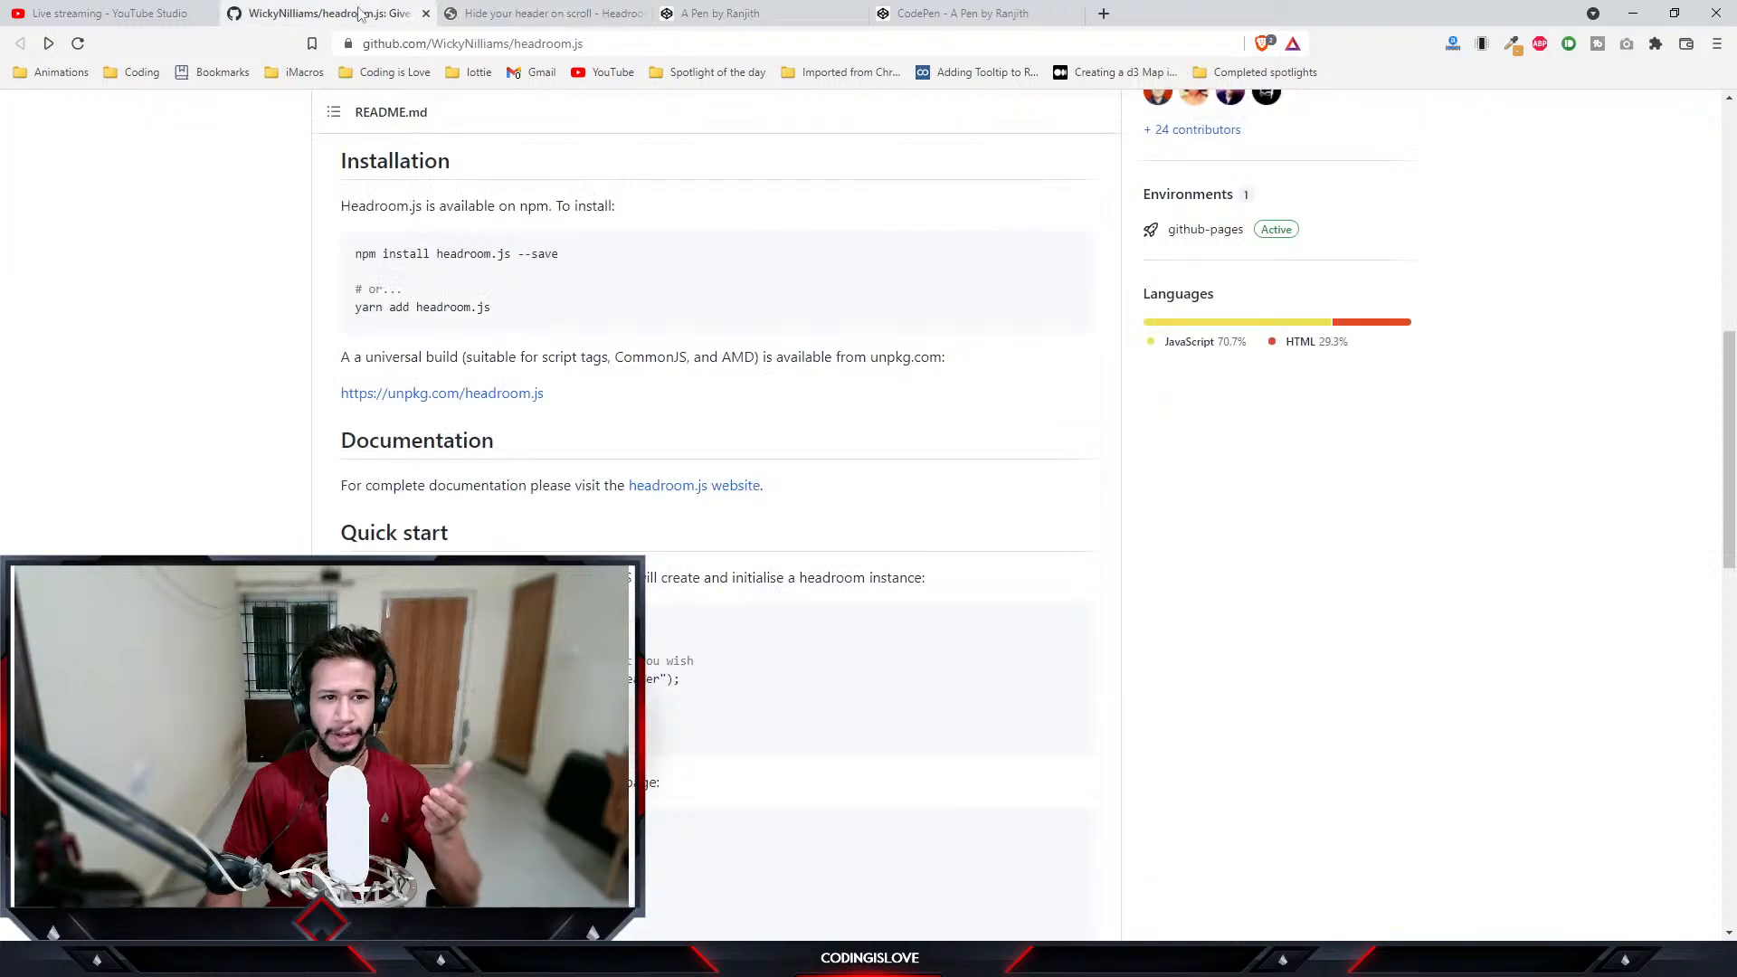
- Select the README's Quick start code for initialising a Headroom instance and compare it with the pen
{"action": "scroll", "scroll_direction": "down", "scroll_amount": 3}
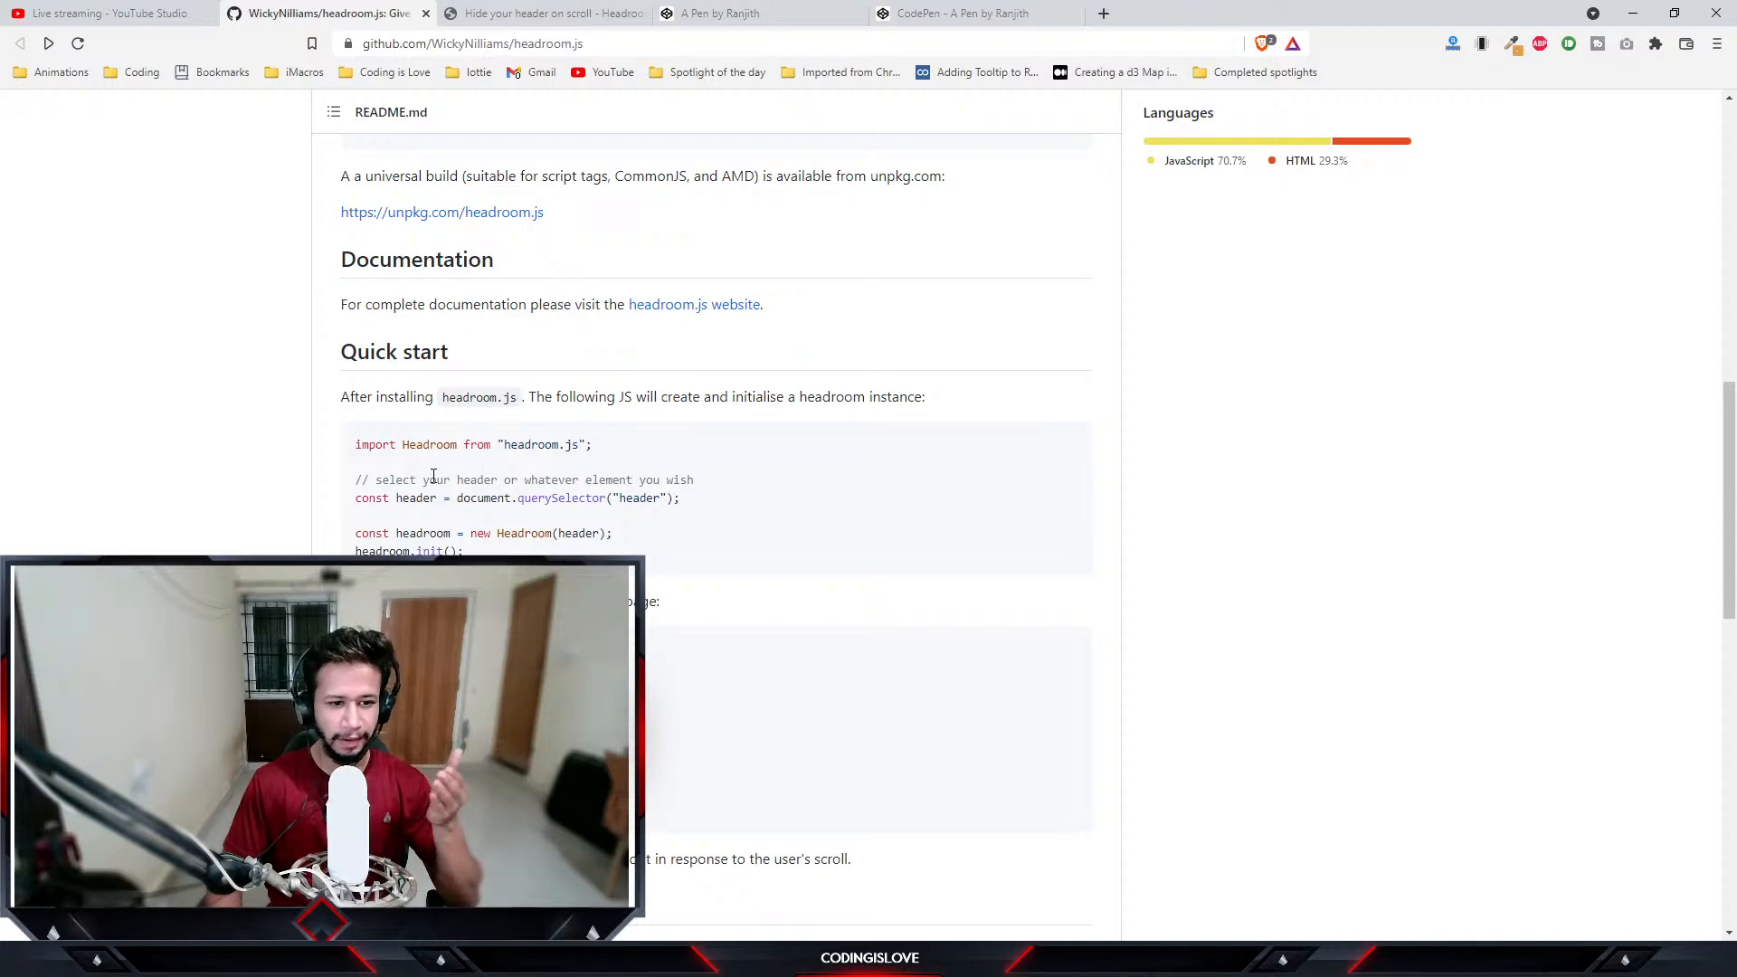
{"action": "left_click_drag", "start_coordinate": [355, 444], "coordinate": [465, 551]}
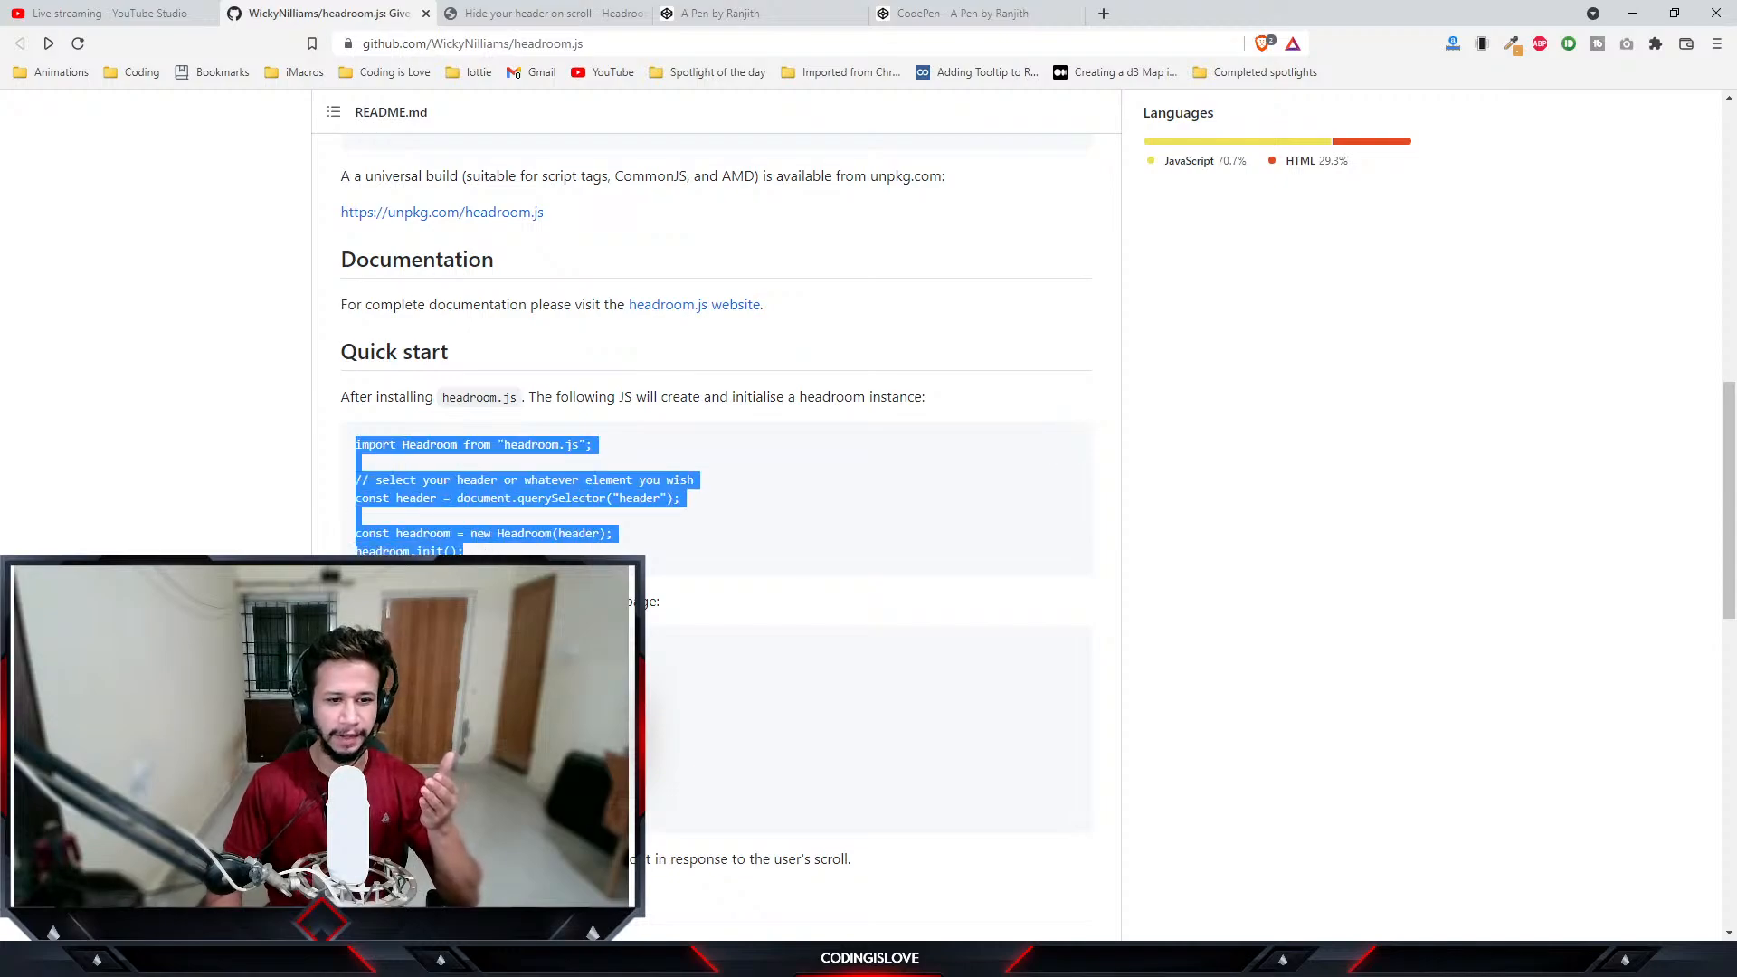
{"action": "left_click", "coordinate": [721, 14]}
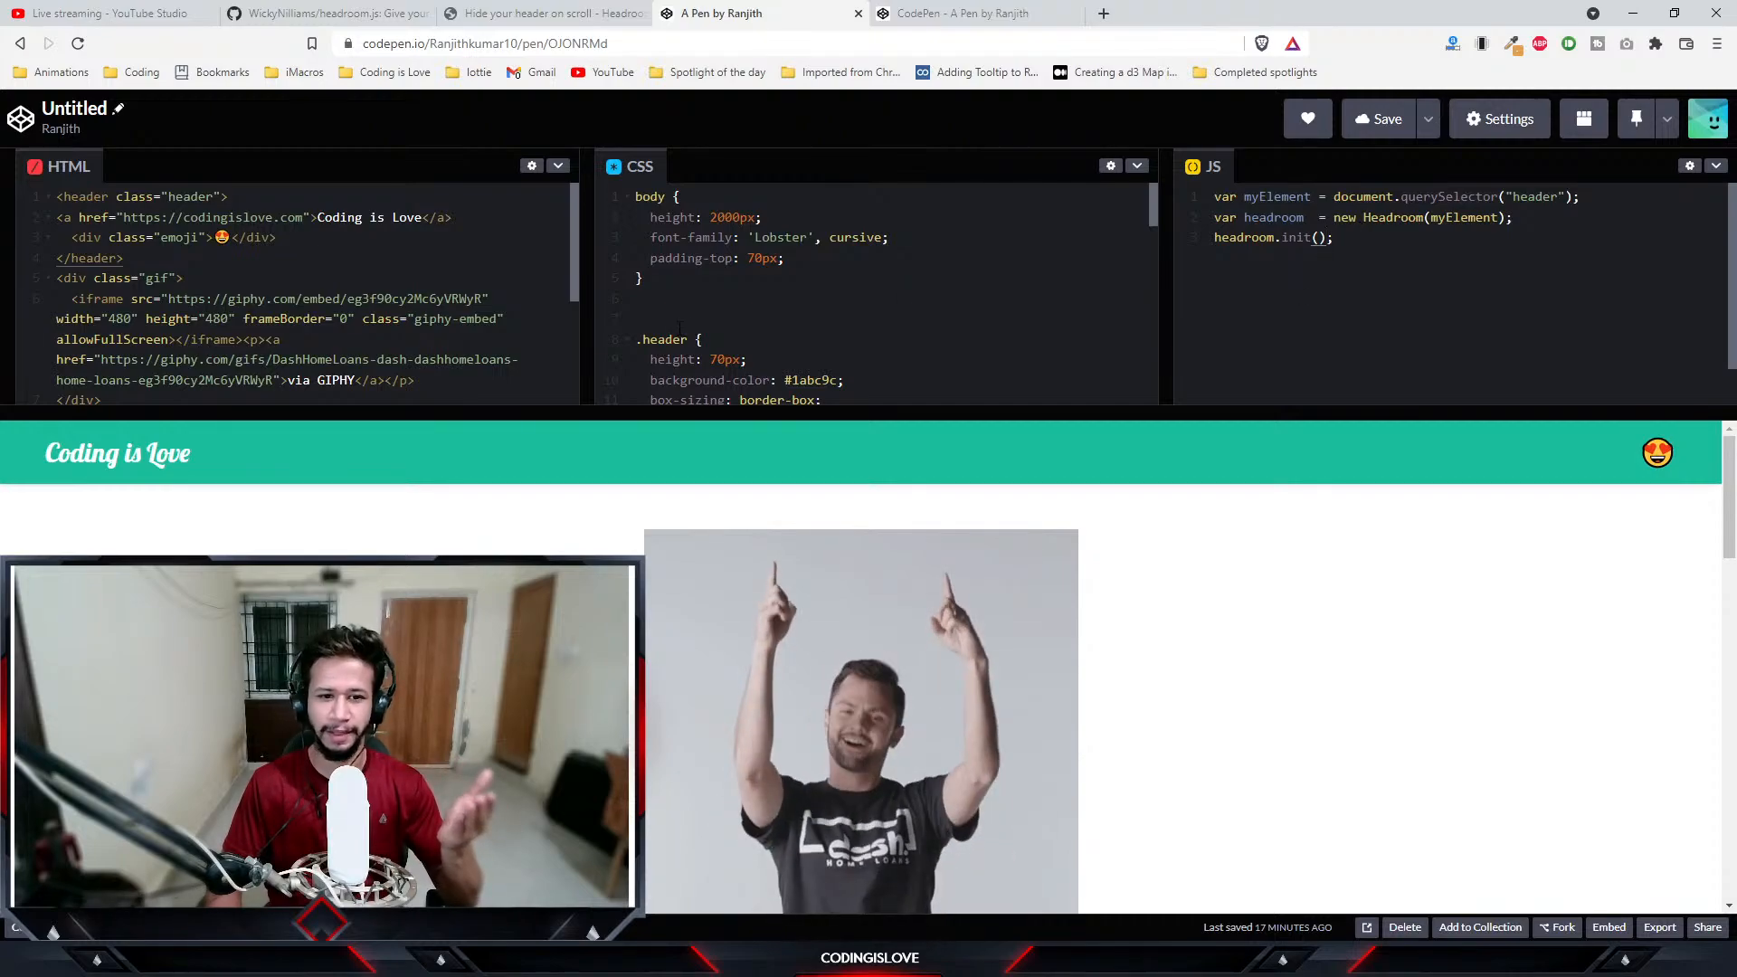
{"action": "left_click", "coordinate": [321, 14]}
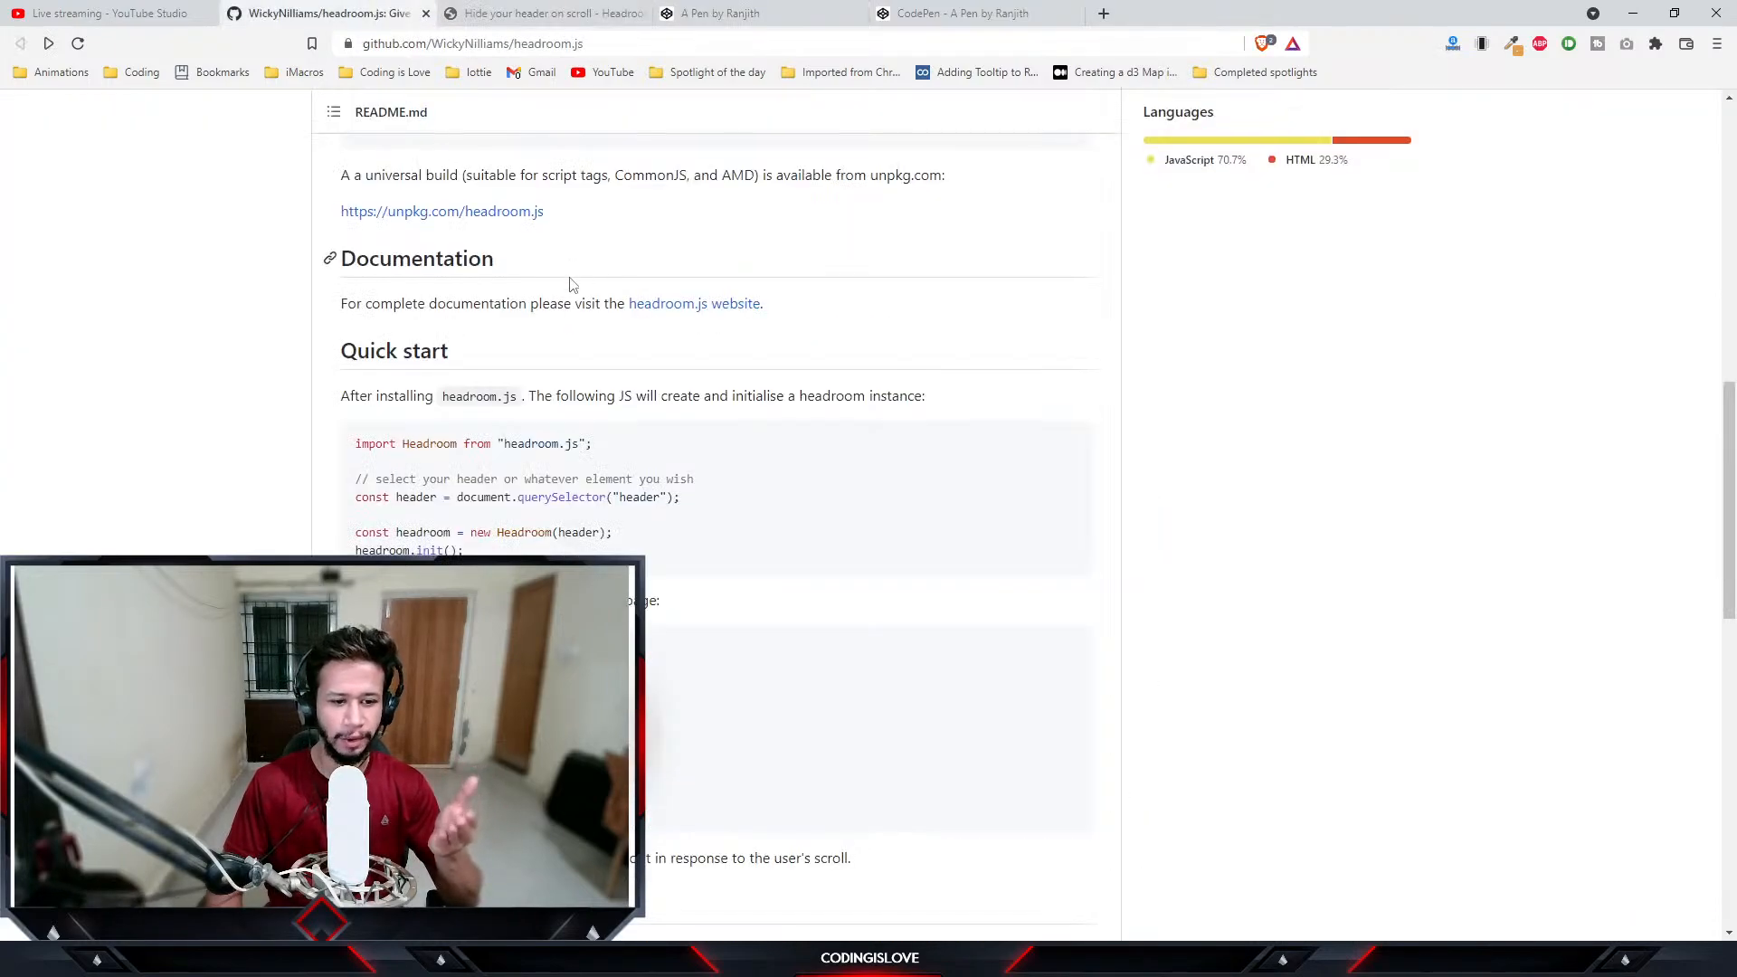
{"action": "scroll", "scroll_direction": "down", "scroll_amount": 3}
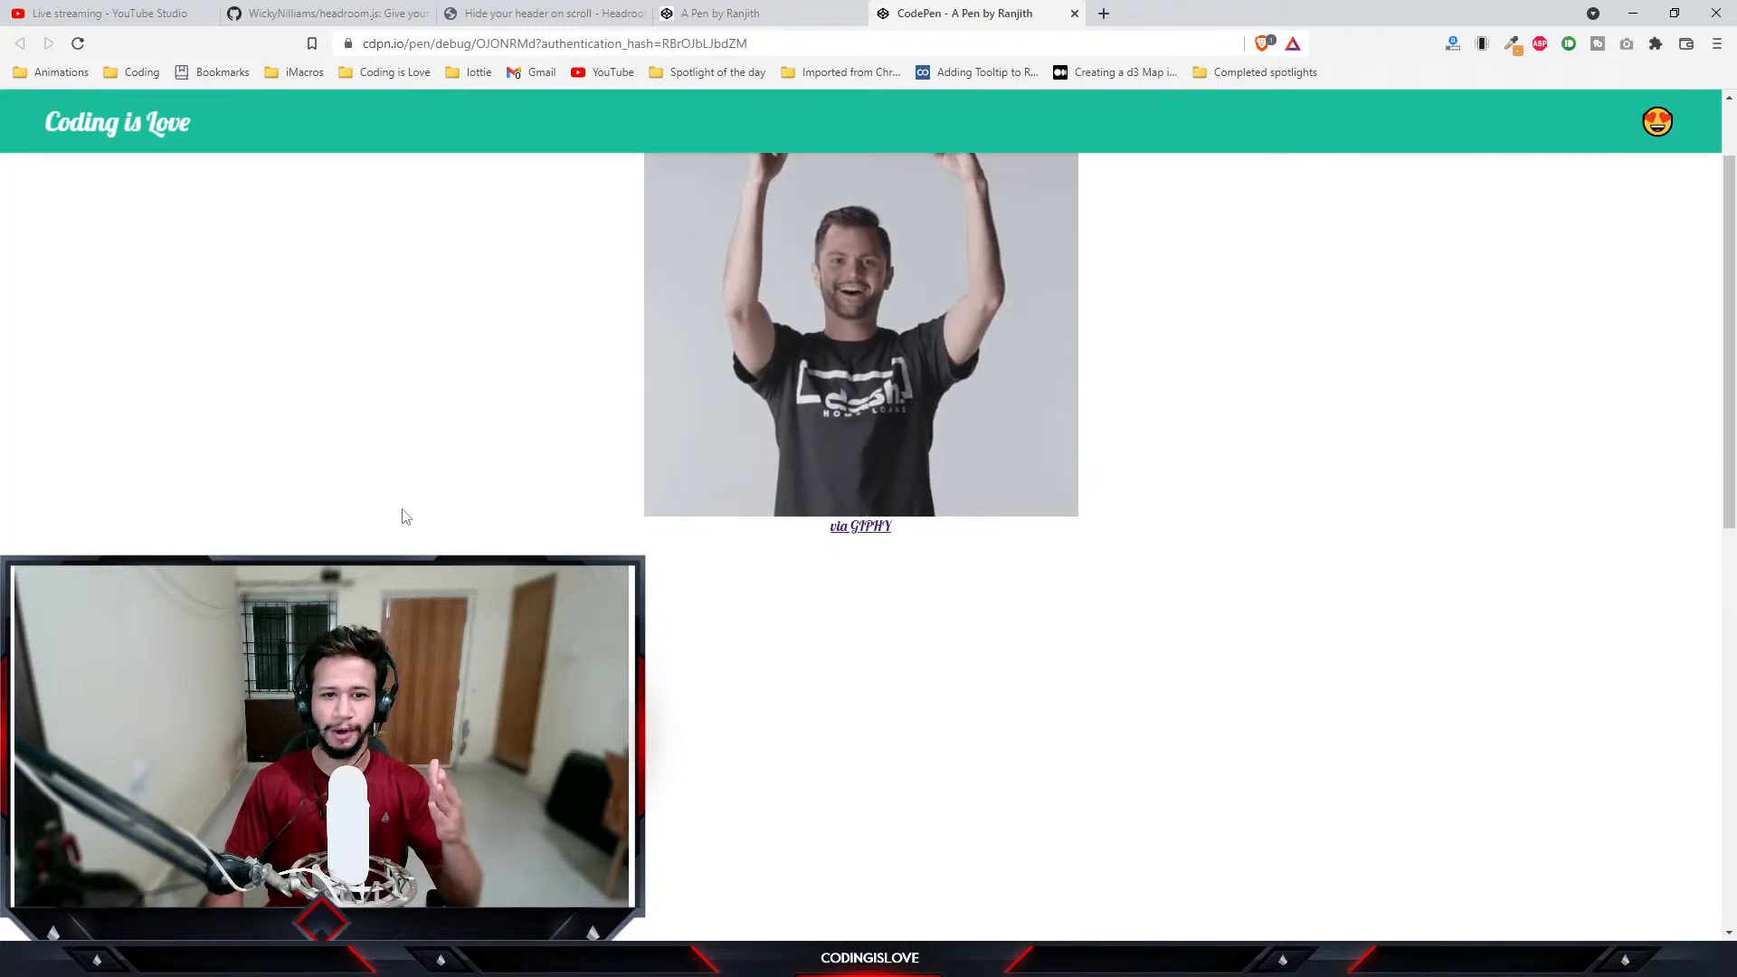
- Leave the debug preview for the 'A Pen by Ranjith' editor tab
{"action": "left_click", "coordinate": [542, 14]}
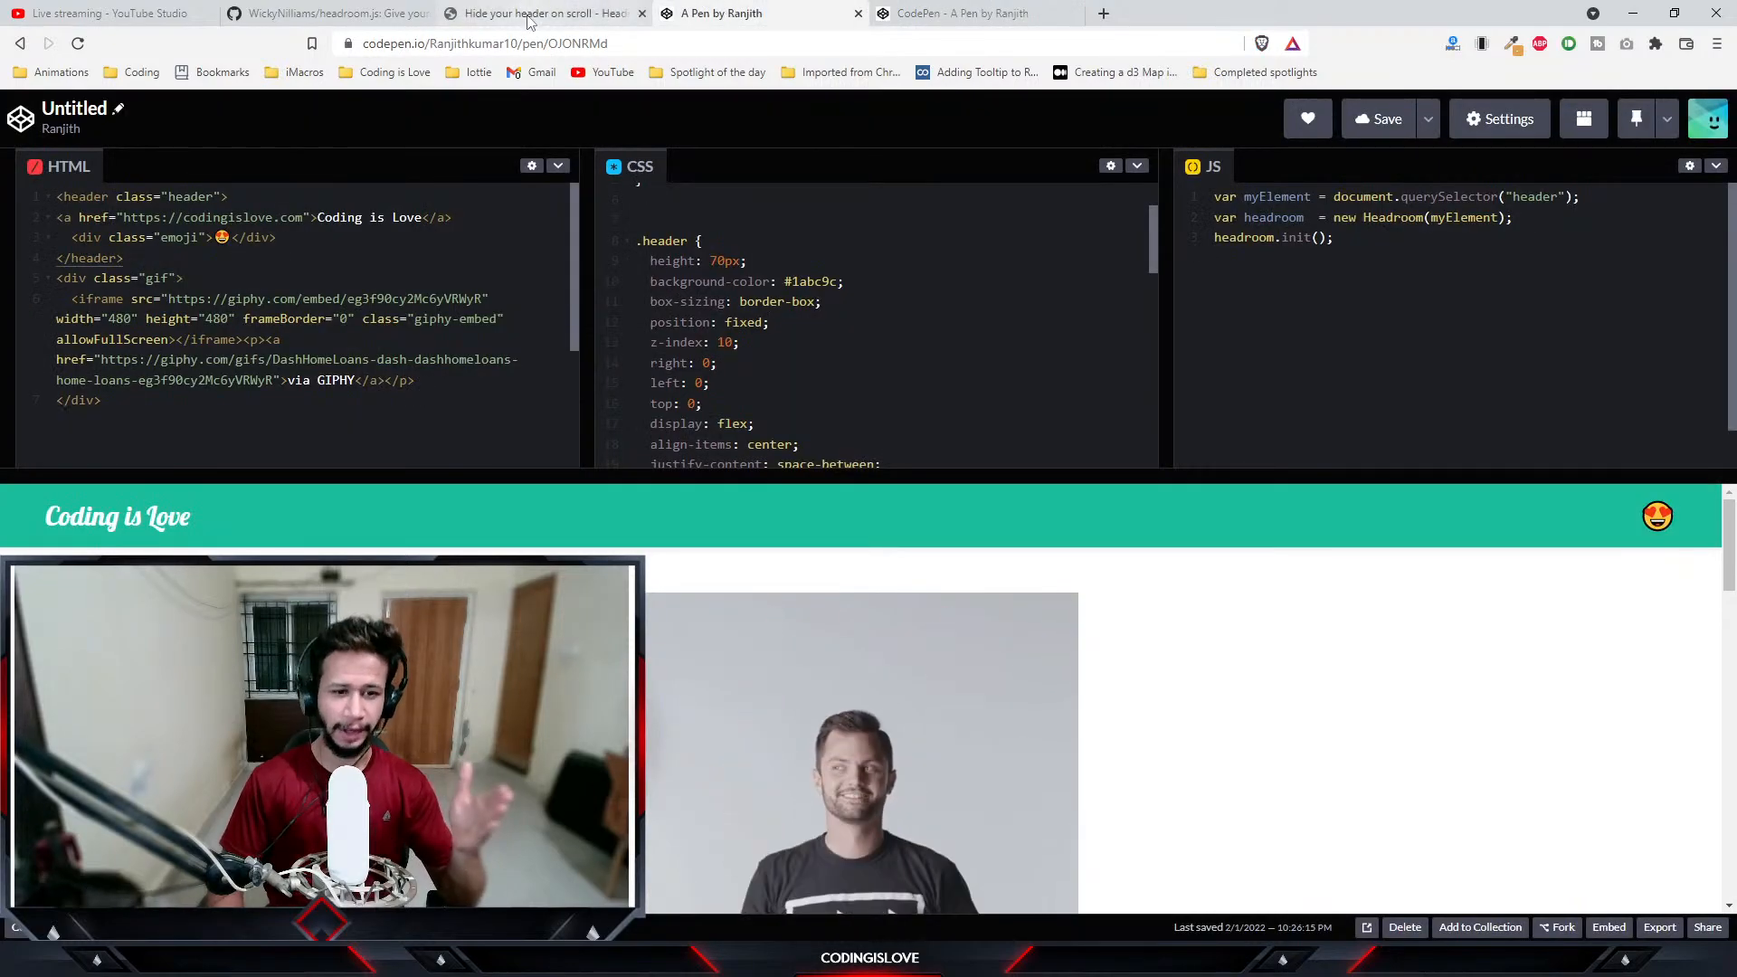